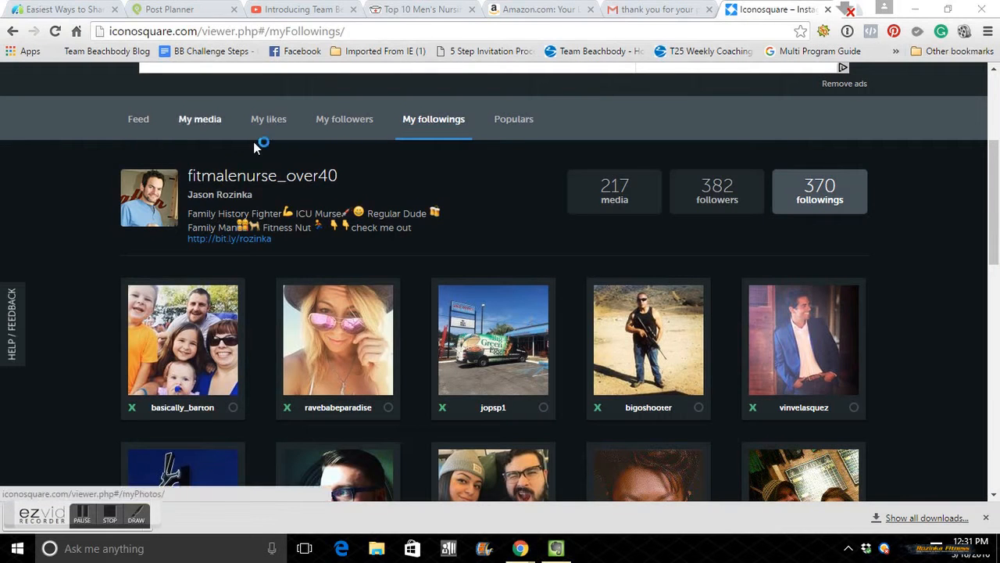
Step: Return from the My followings list to the main Feed of posts
scroll(up, 3)
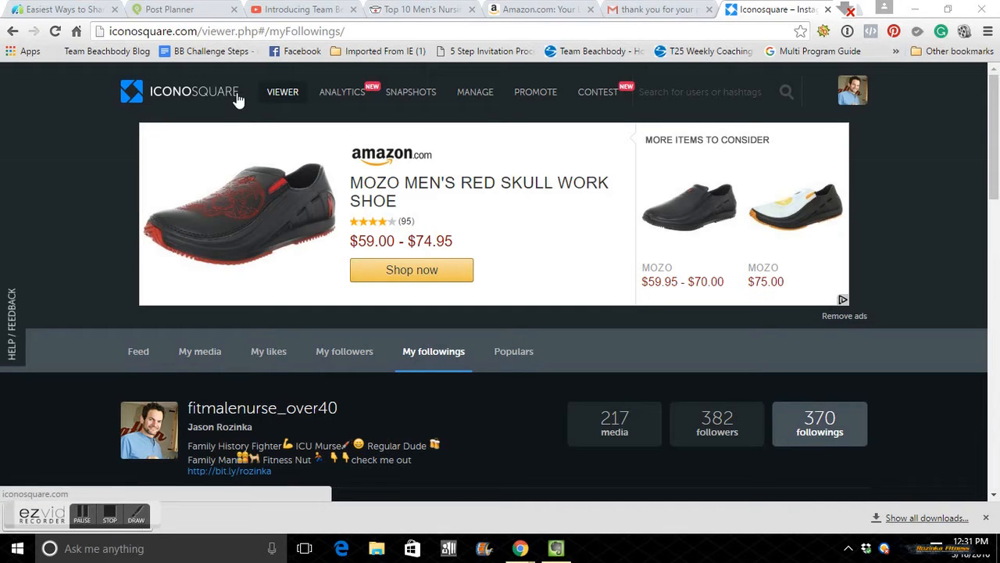
mouse_move(369, 309)
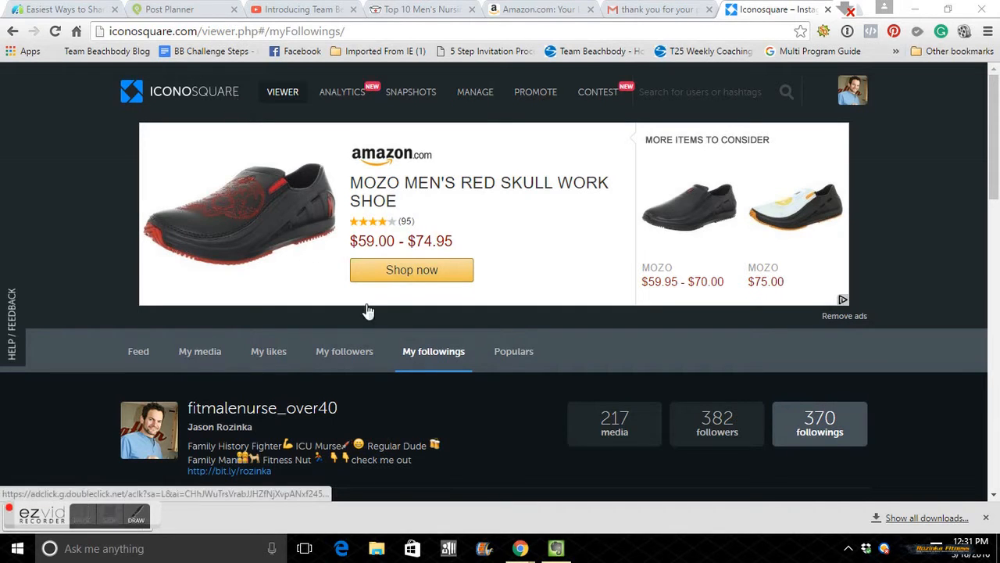
mouse_move(197, 97)
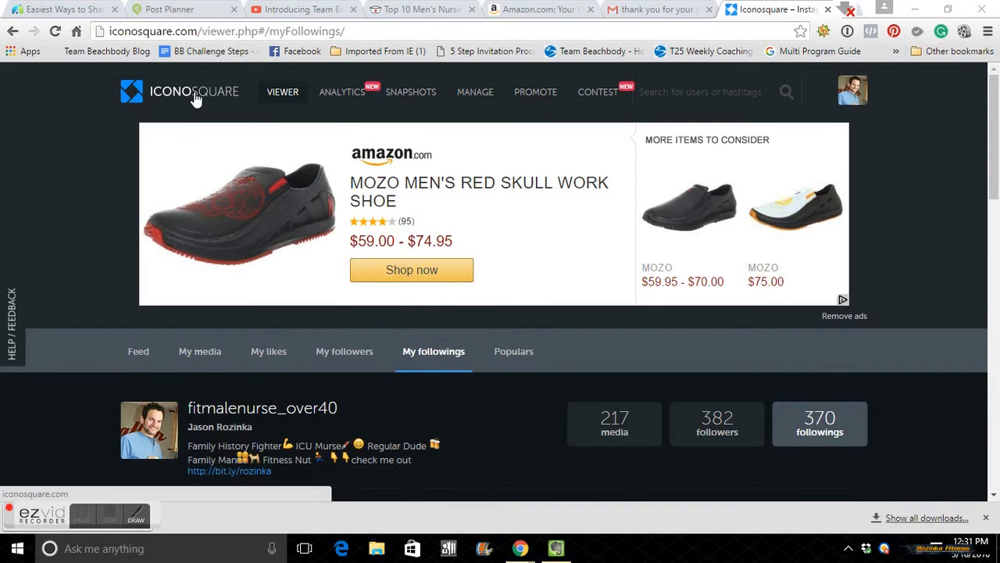
click(194, 91)
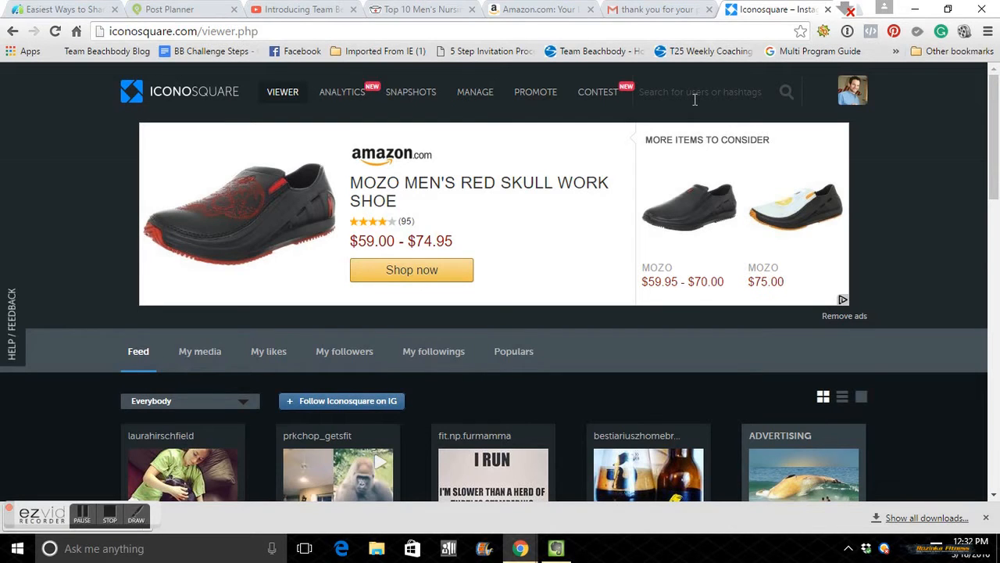
mouse_move(681, 102)
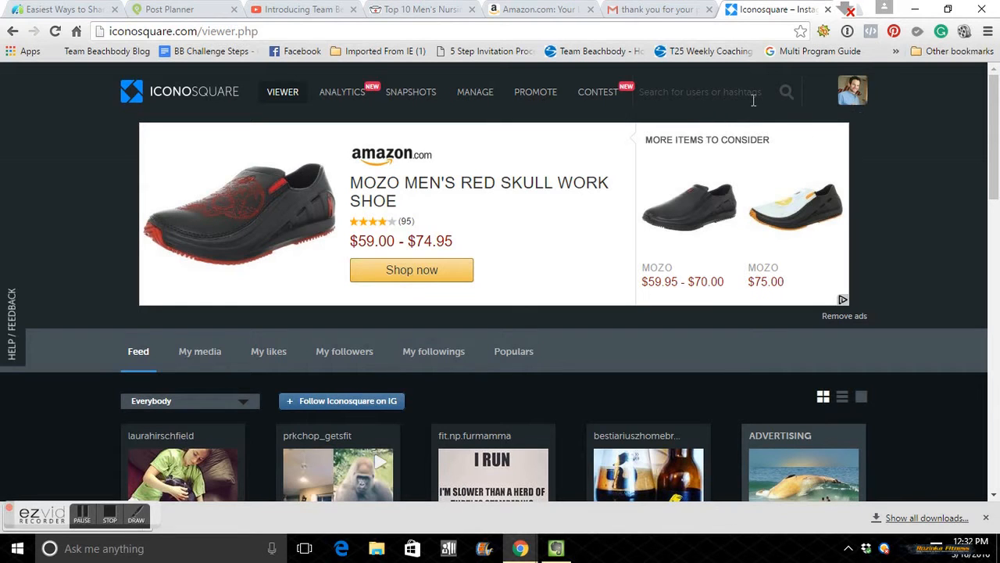
mouse_move(675, 165)
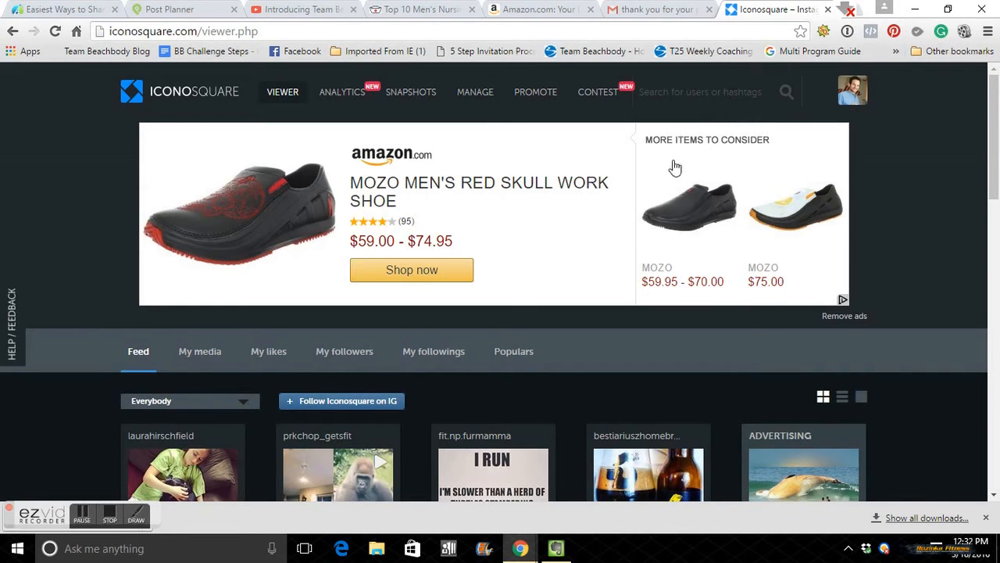
mouse_move(867, 110)
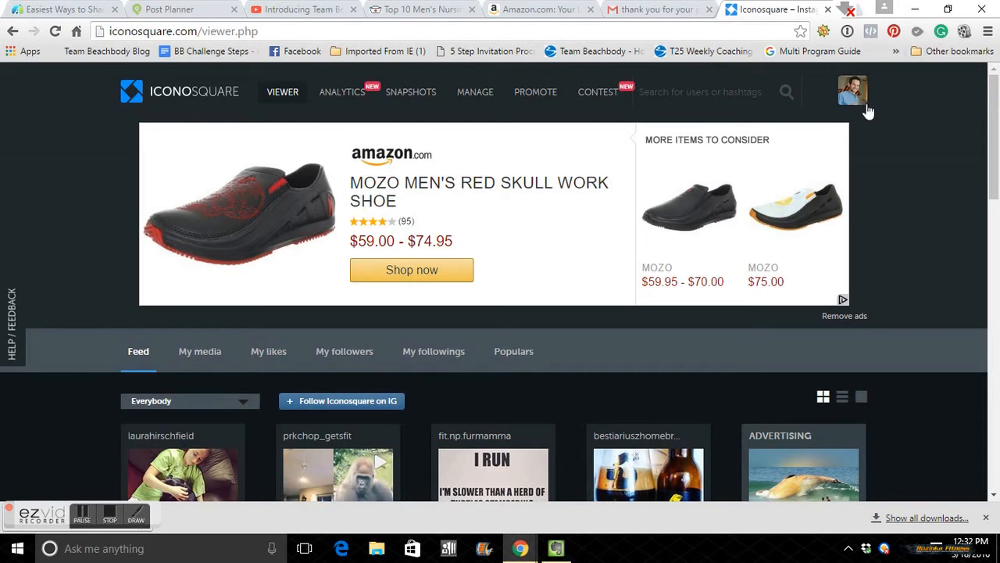
mouse_move(776, 100)
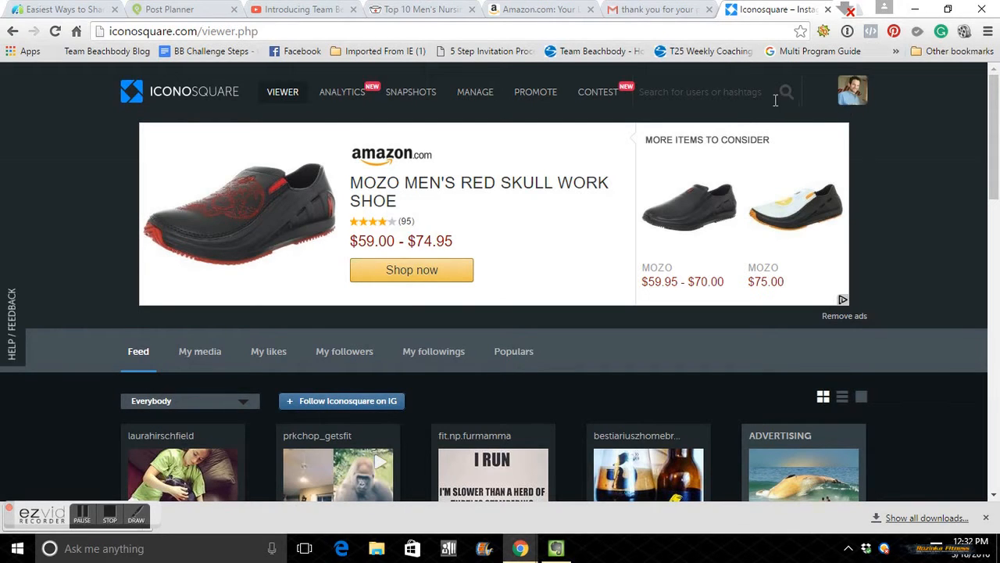
mouse_move(274, 99)
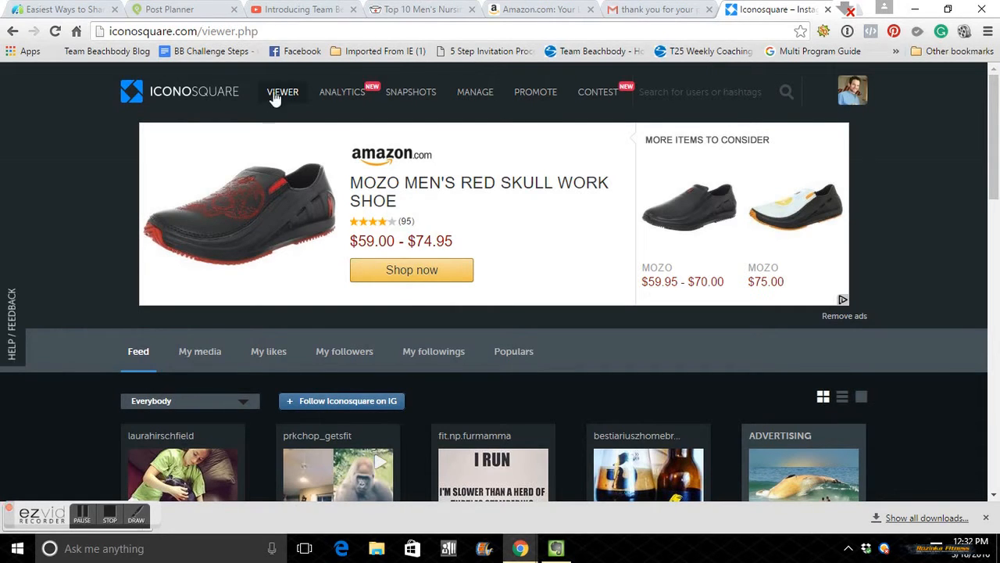
Step: Like the gorilla post in the Feed and comment 'Nice gorilla crawls' on it
scroll(down, 3)
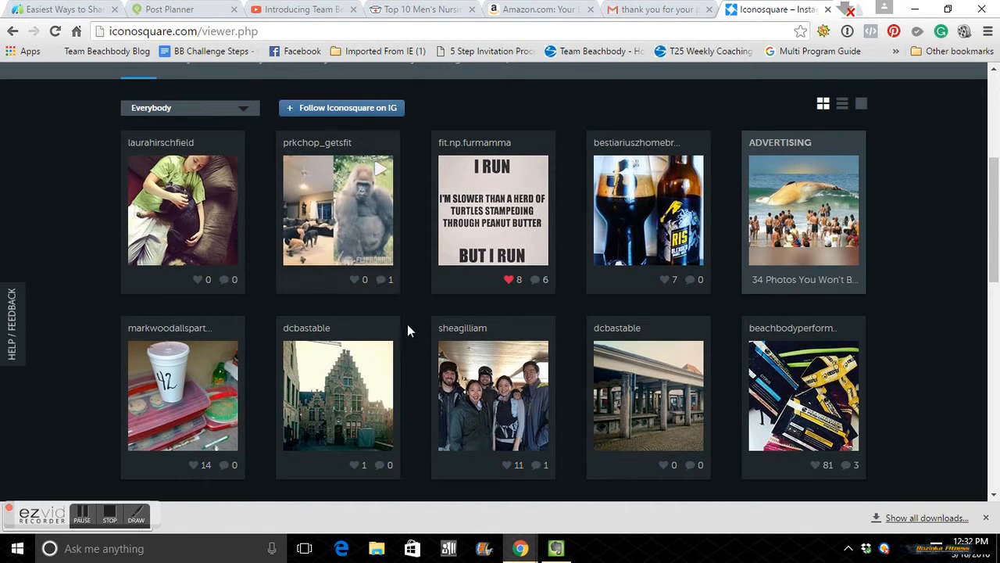
scroll(down, 3)
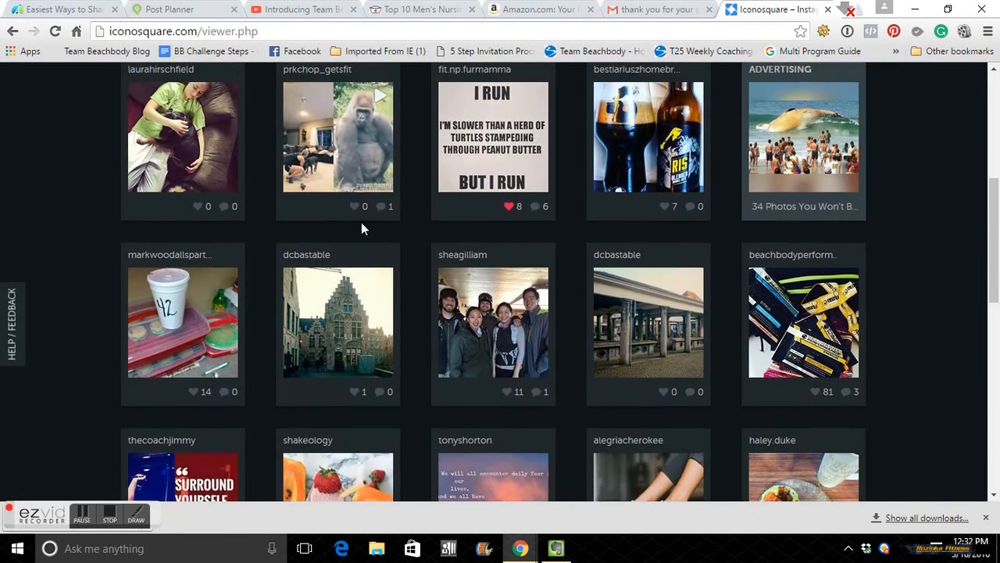
mouse_move(391, 231)
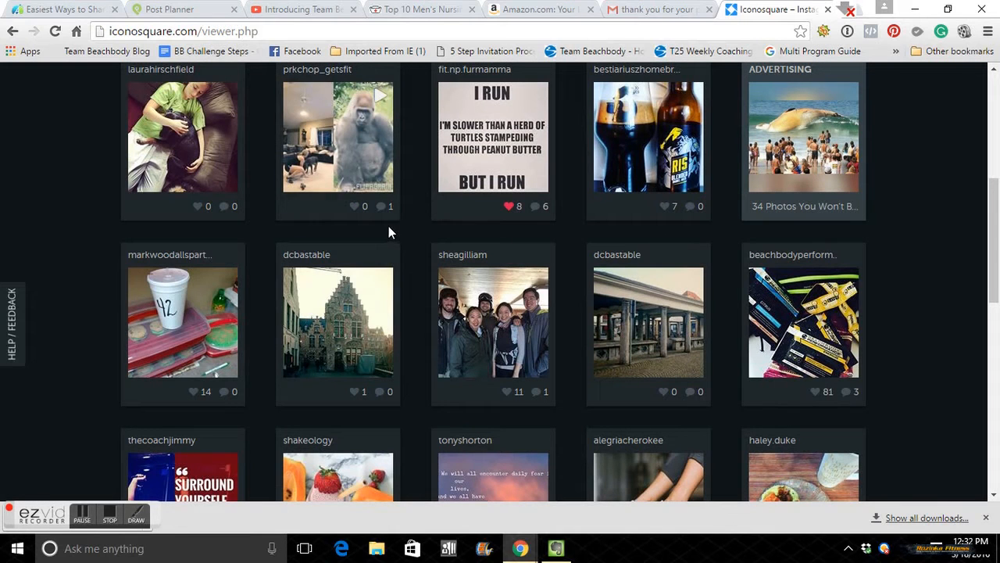
click(353, 206)
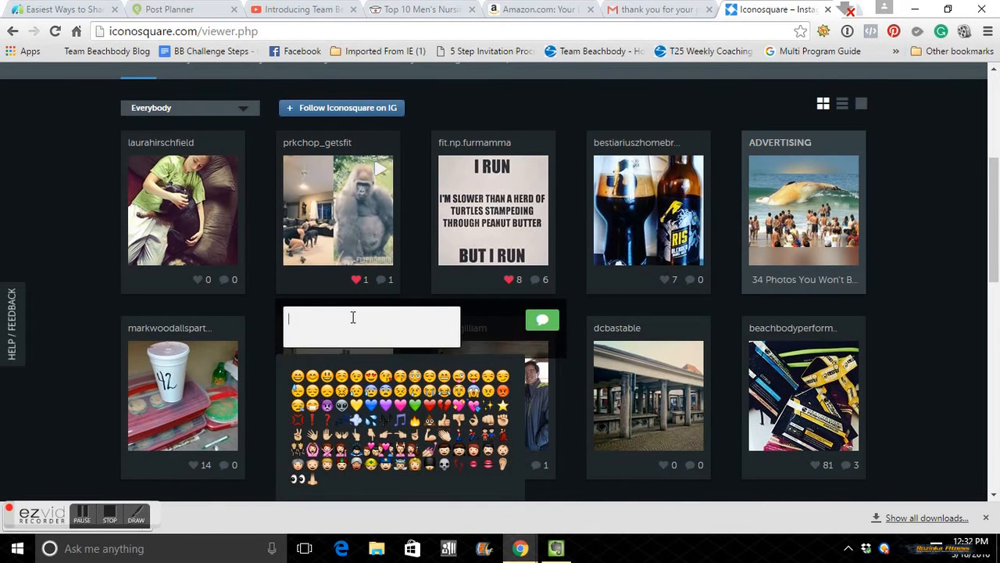
text(N)
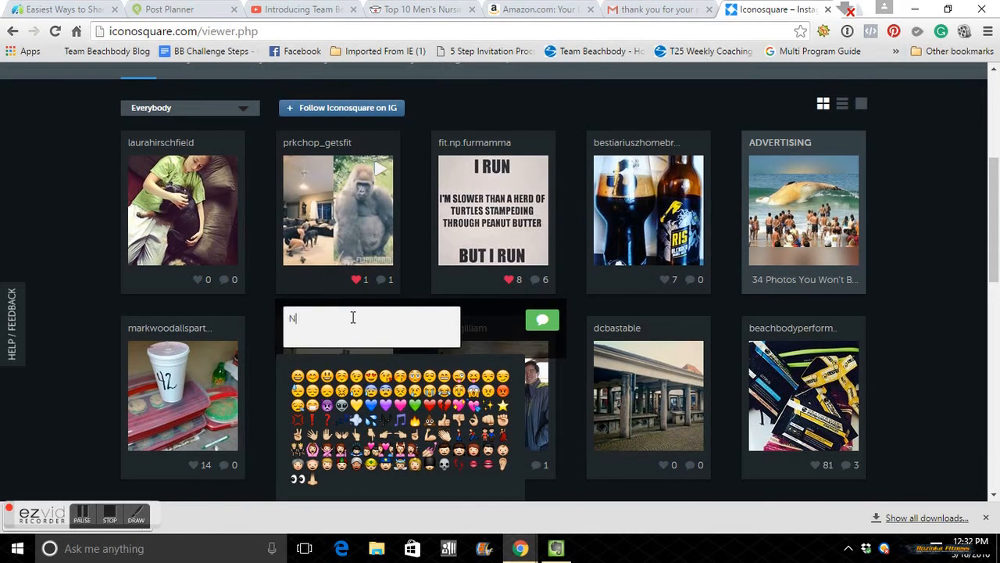
text(ice gorilla)
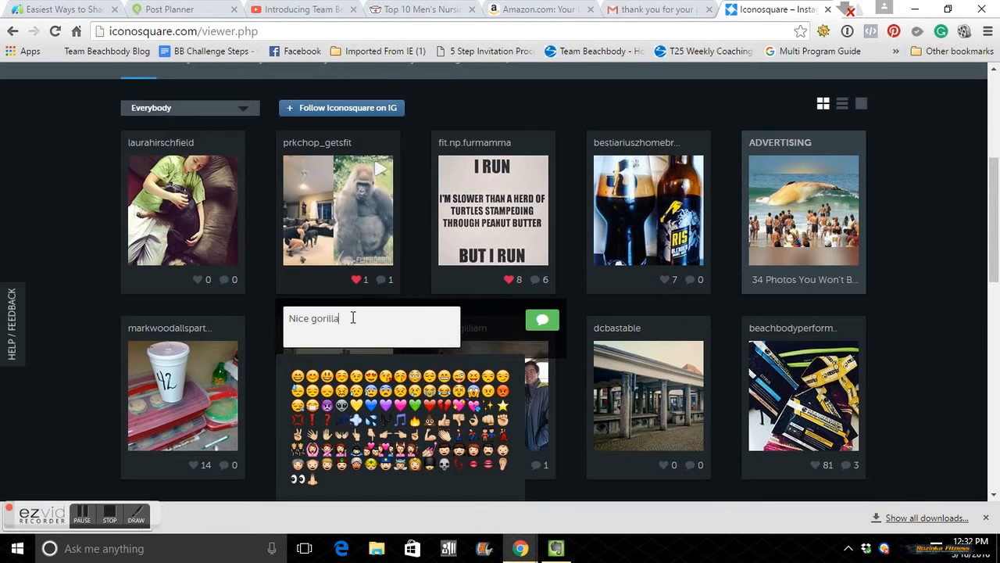
text(craw)
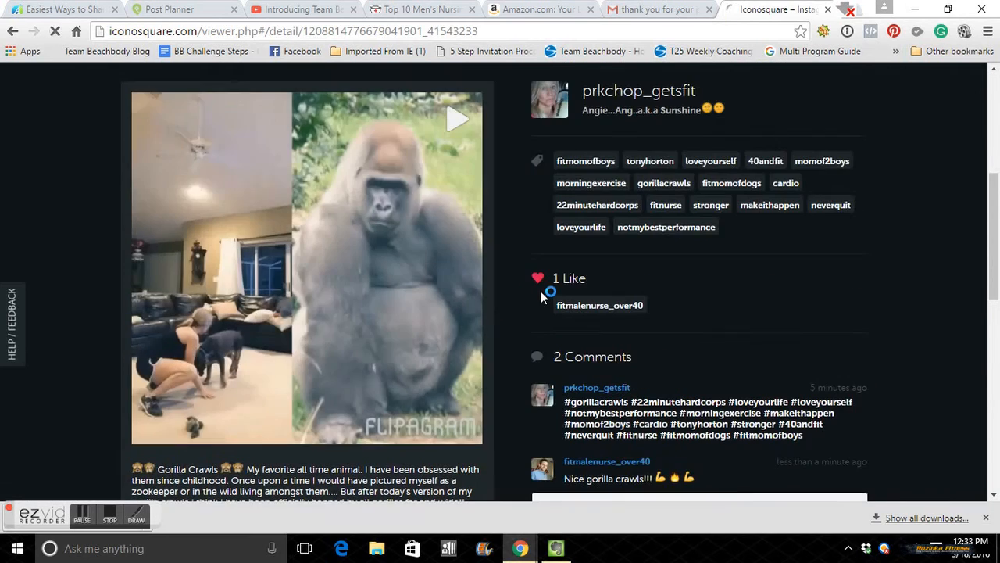
scroll(down, 3)
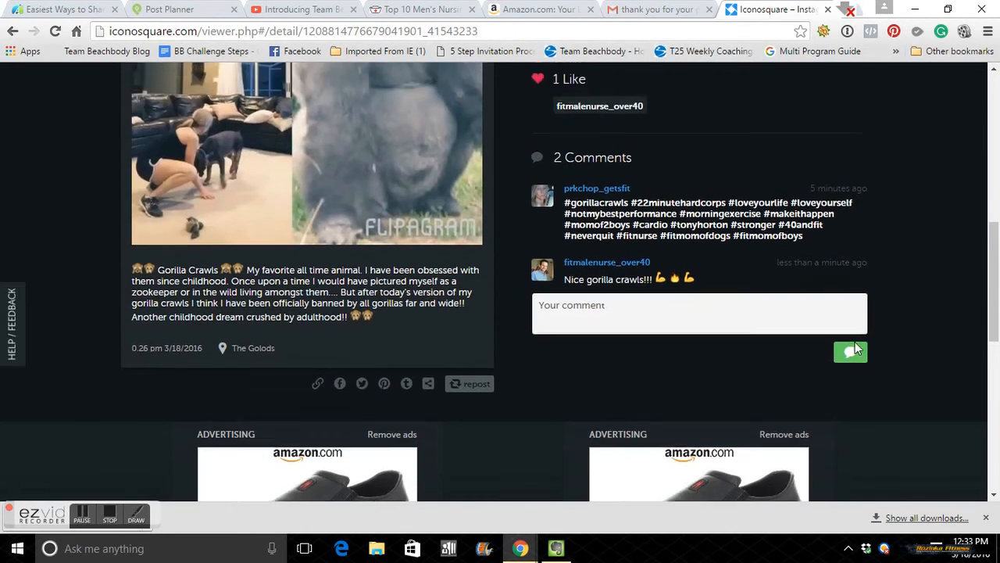
scroll(up, 3)
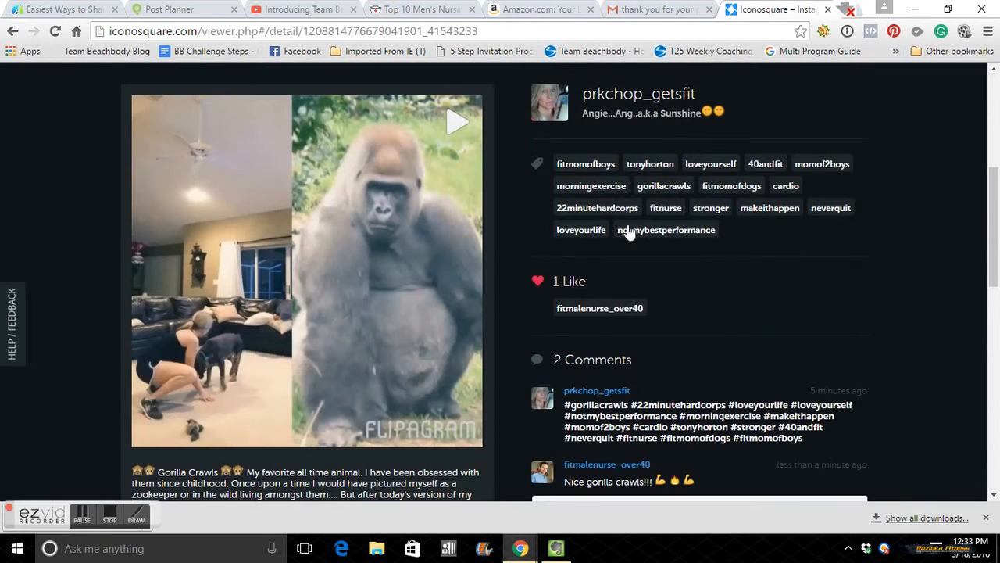
mouse_move(661, 381)
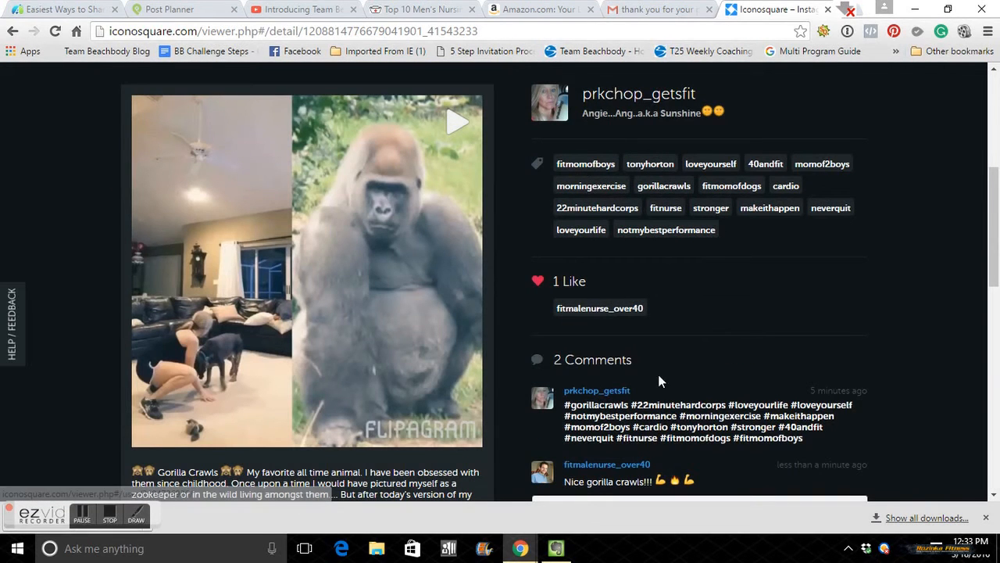
scroll(down, 3)
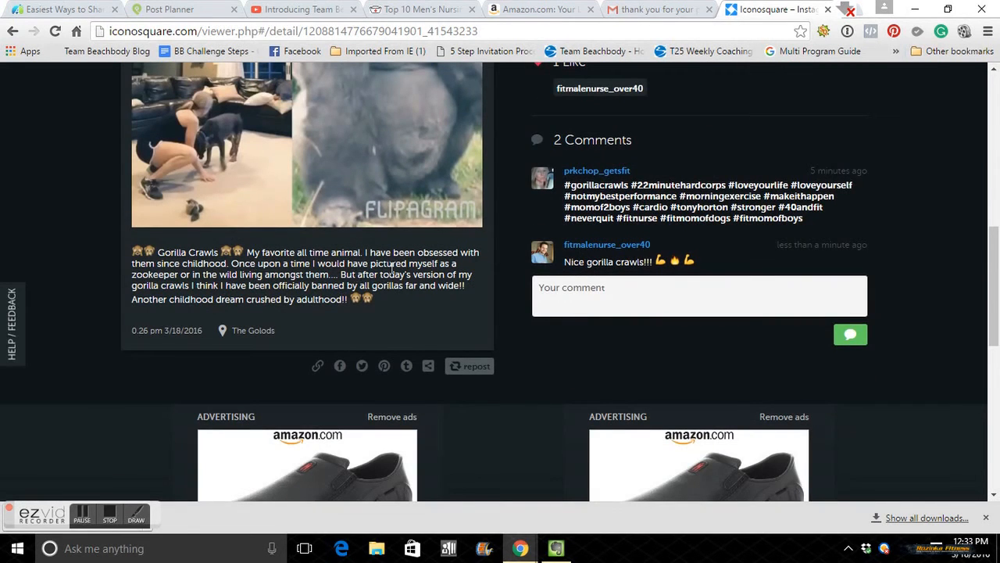
scroll(up, 3)
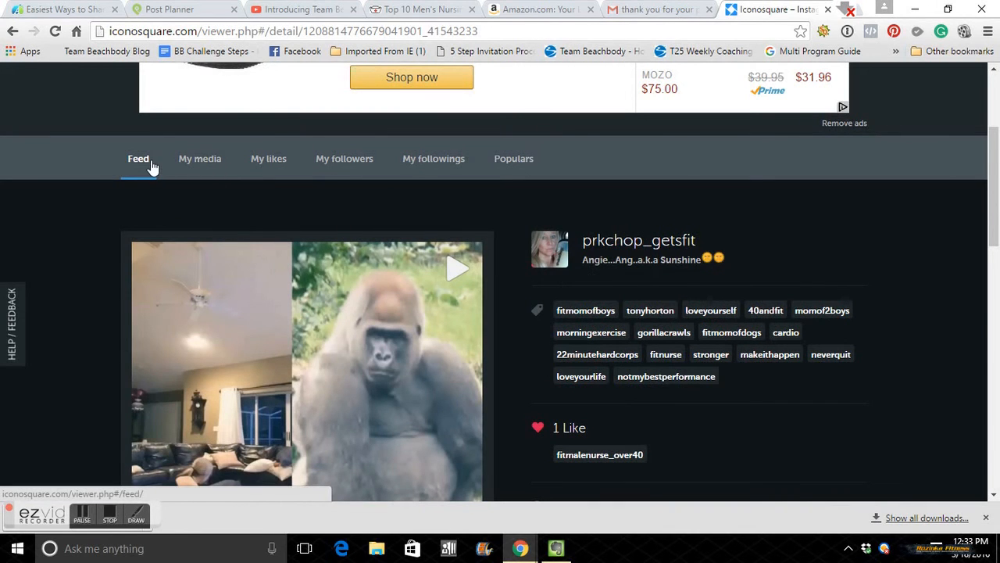
Step: Go back from the gorilla post to the top of the Feed
click(138, 160)
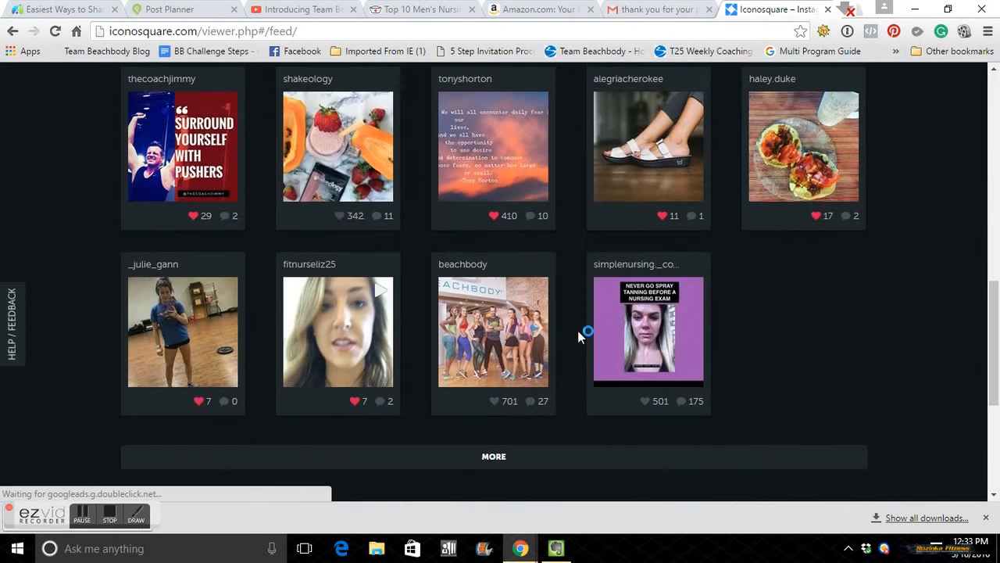
mouse_move(669, 149)
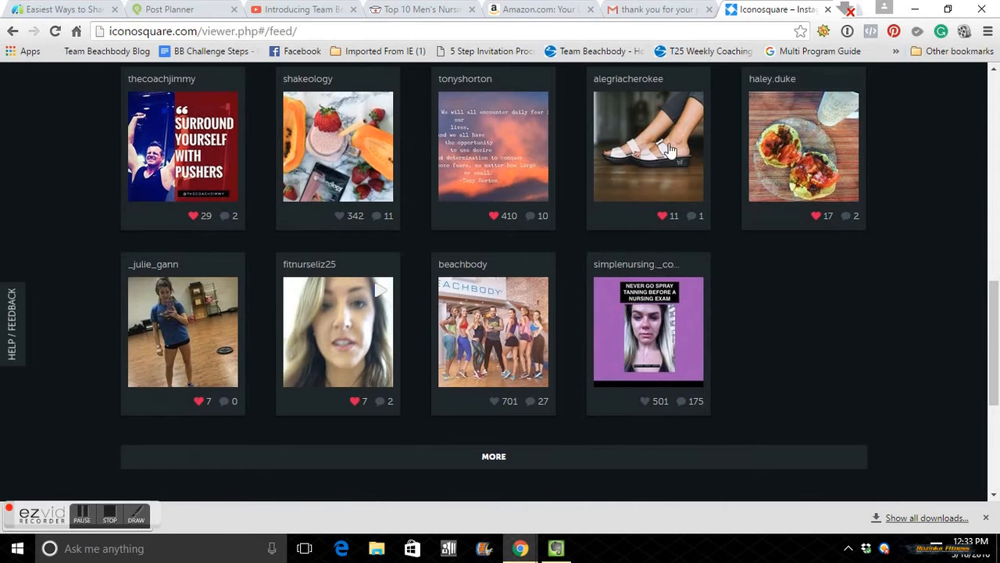
scroll(up, 3)
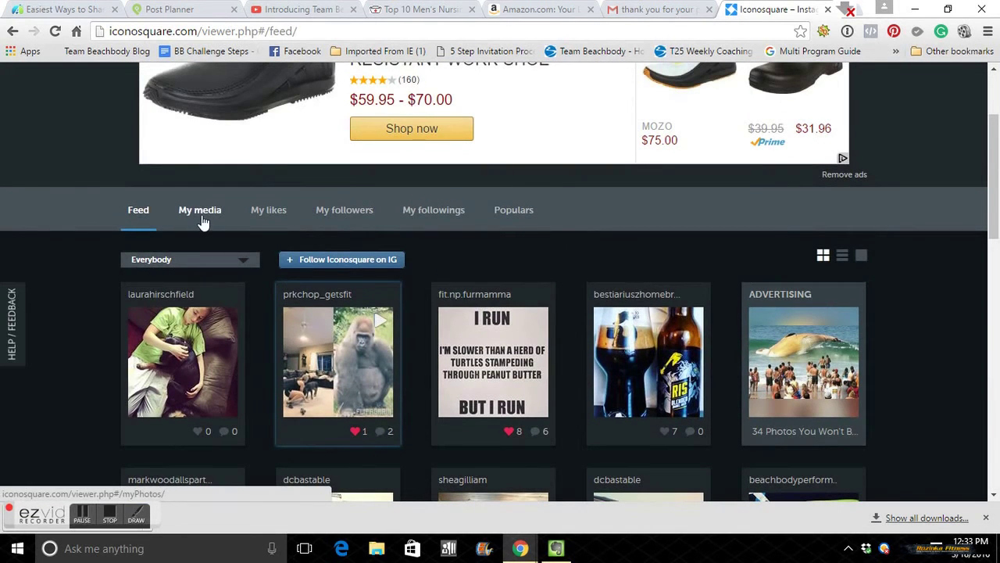
Step: Show the My media grid of fitmalenurse_over40's own posts and browse down it
click(201, 209)
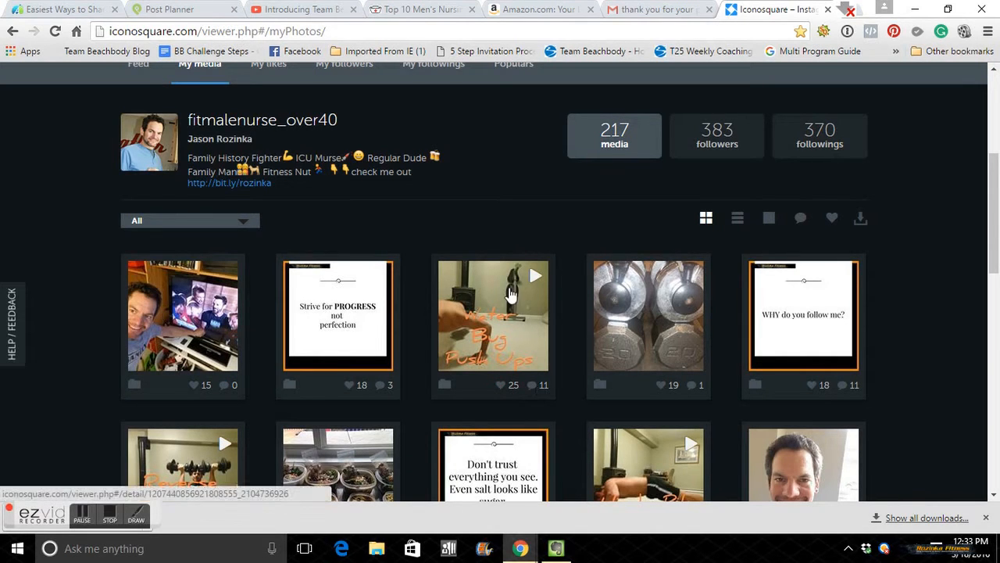
mouse_move(657, 381)
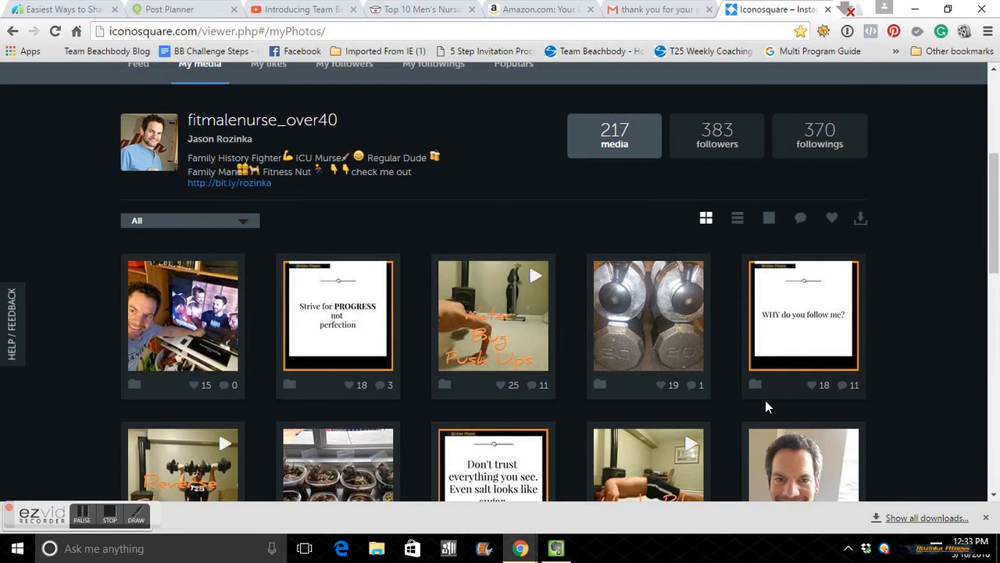
scroll(down, 3)
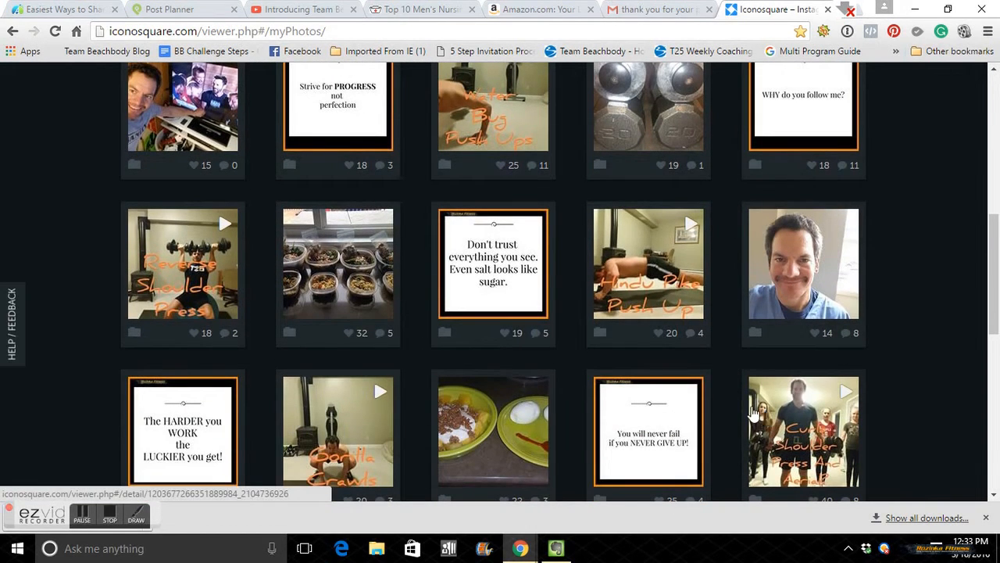
scroll(down, 3)
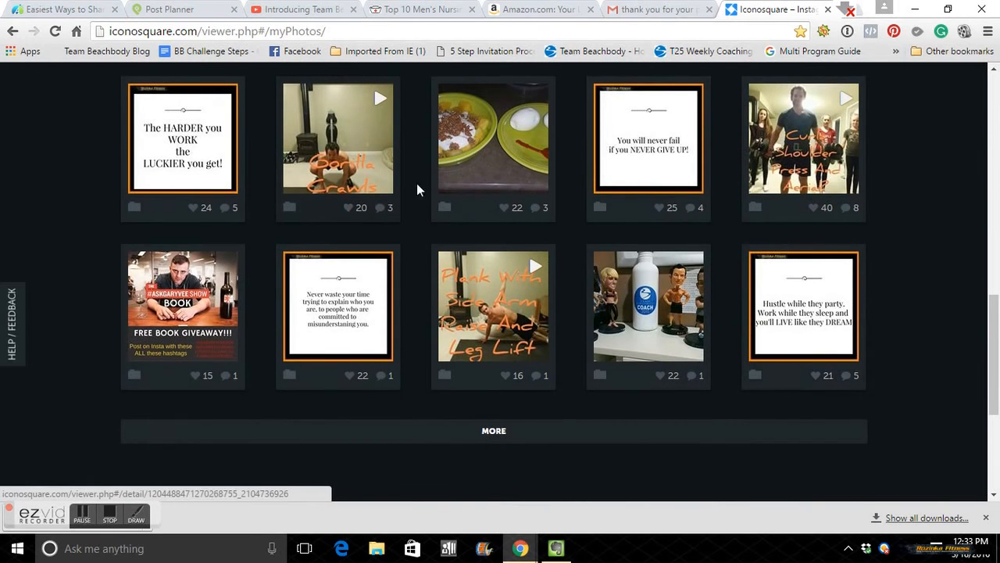
mouse_move(630, 119)
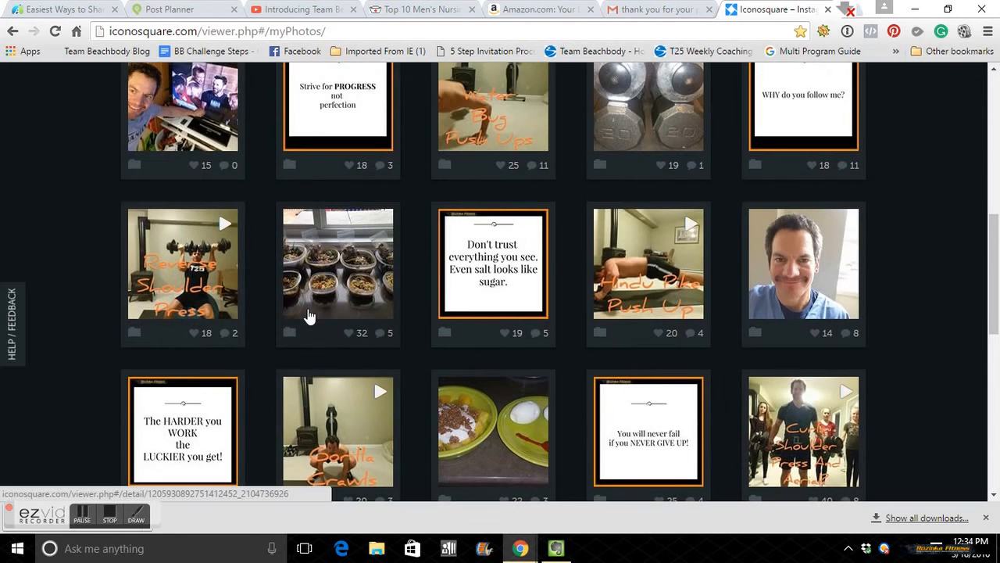
scroll(up, 3)
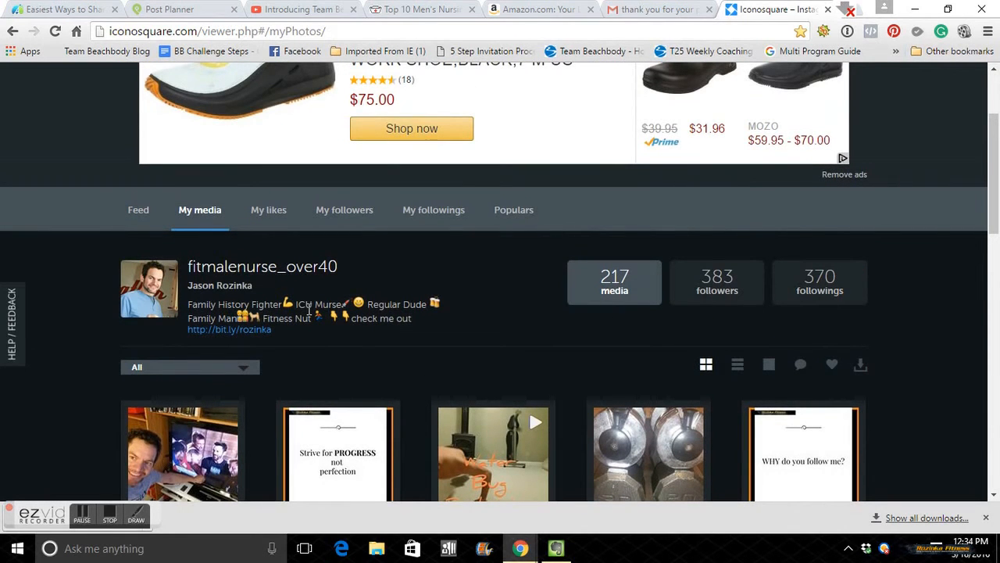
mouse_move(464, 324)
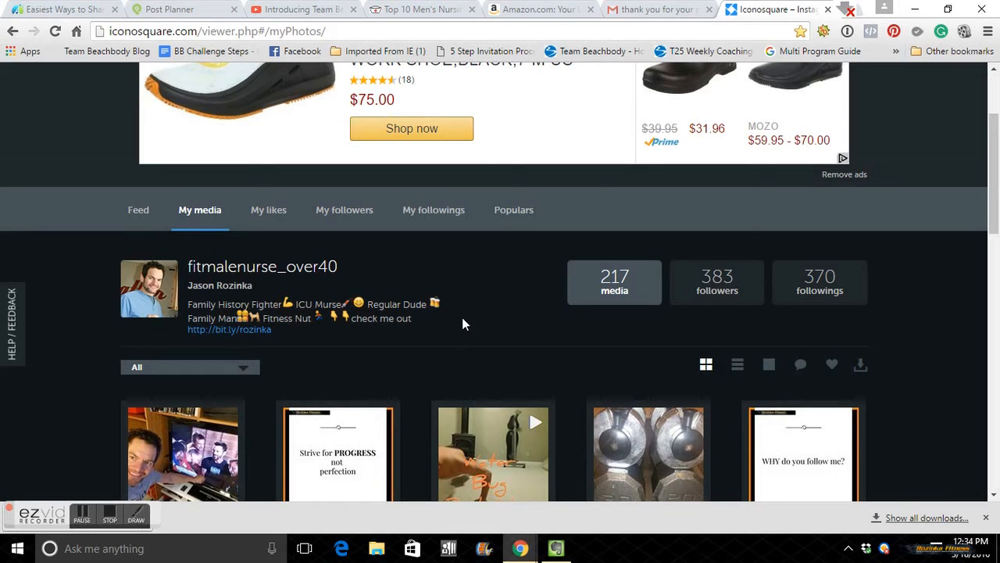
mouse_move(507, 319)
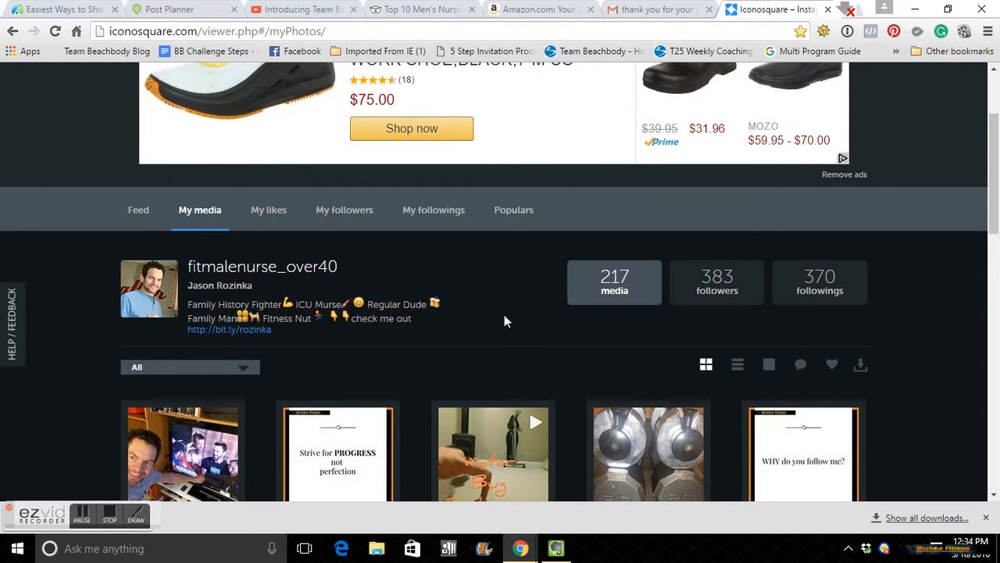
mouse_move(732, 314)
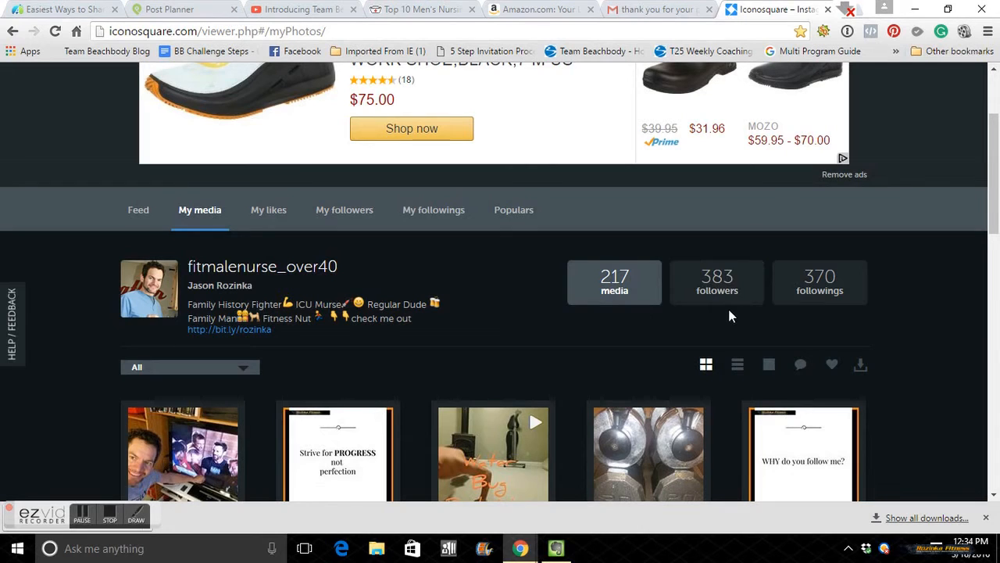
mouse_move(494, 275)
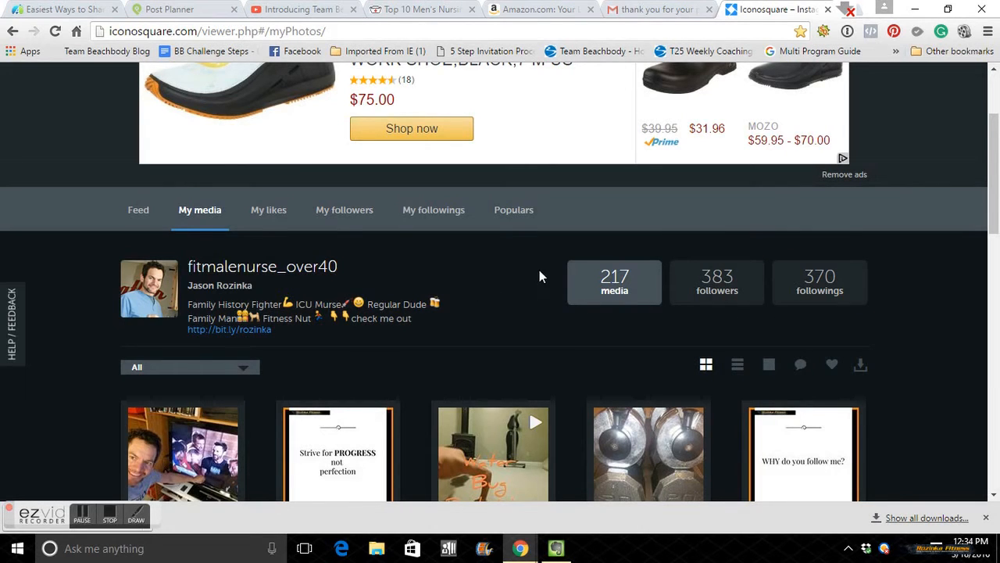
mouse_move(827, 304)
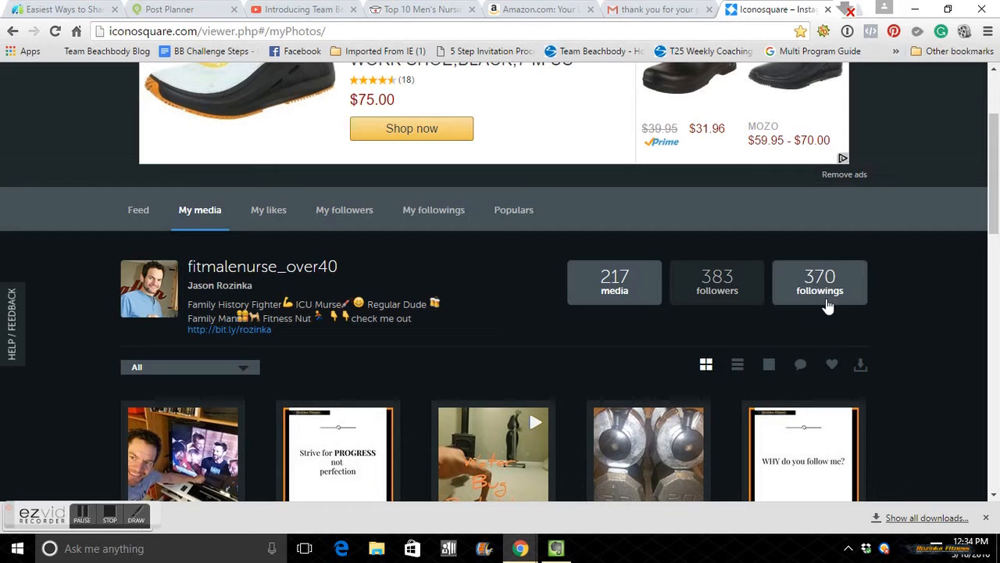
mouse_move(740, 283)
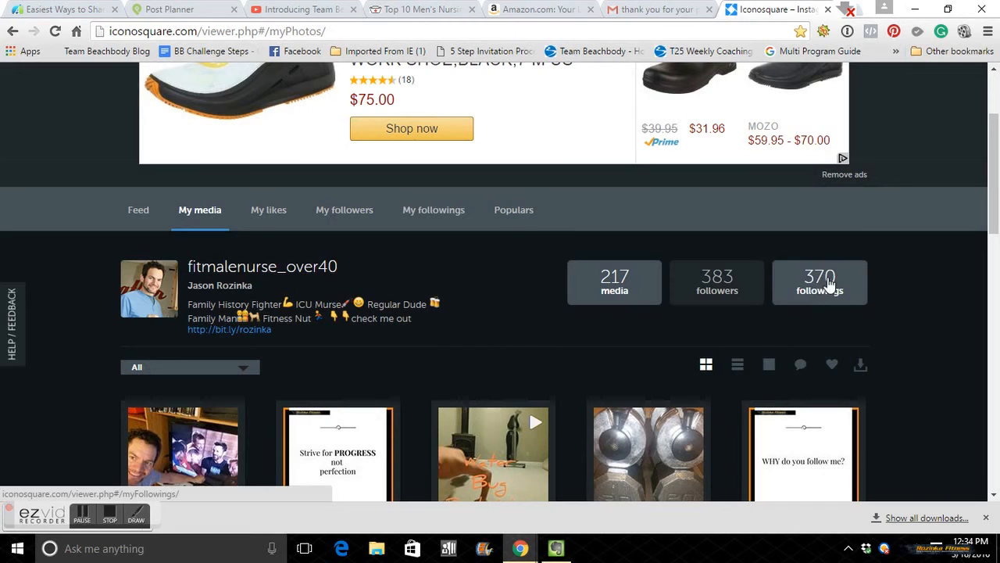
mouse_move(697, 288)
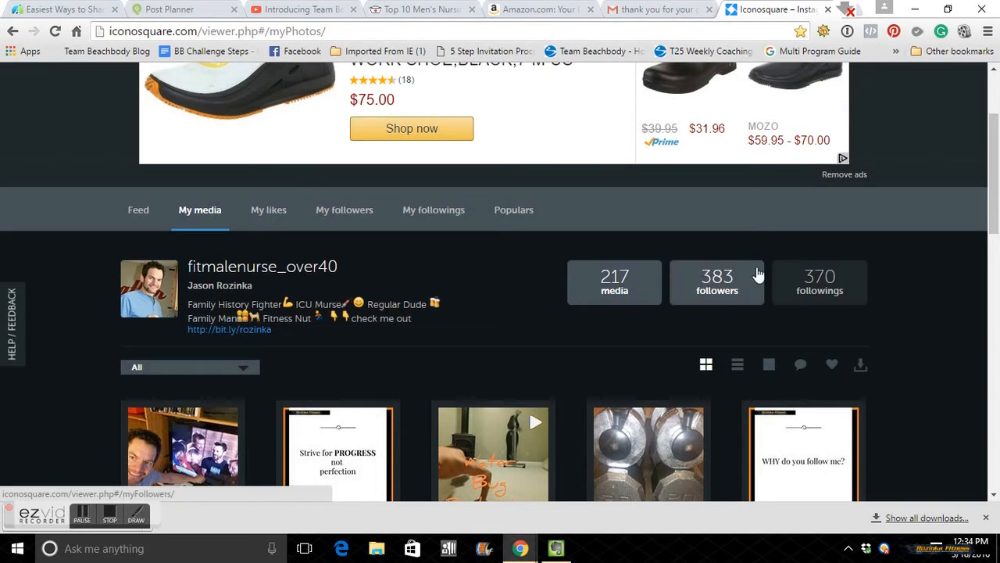
mouse_move(725, 300)
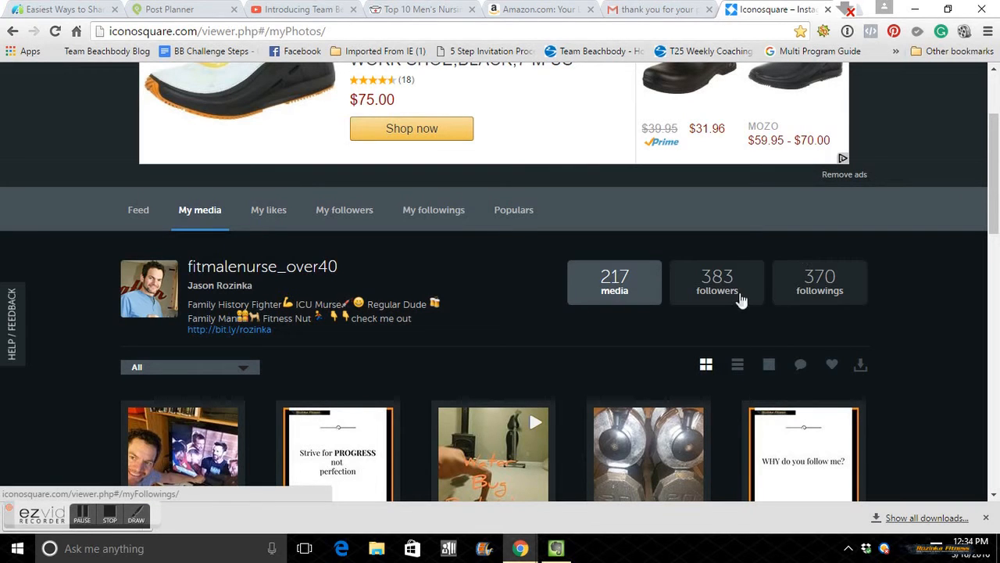
mouse_move(675, 315)
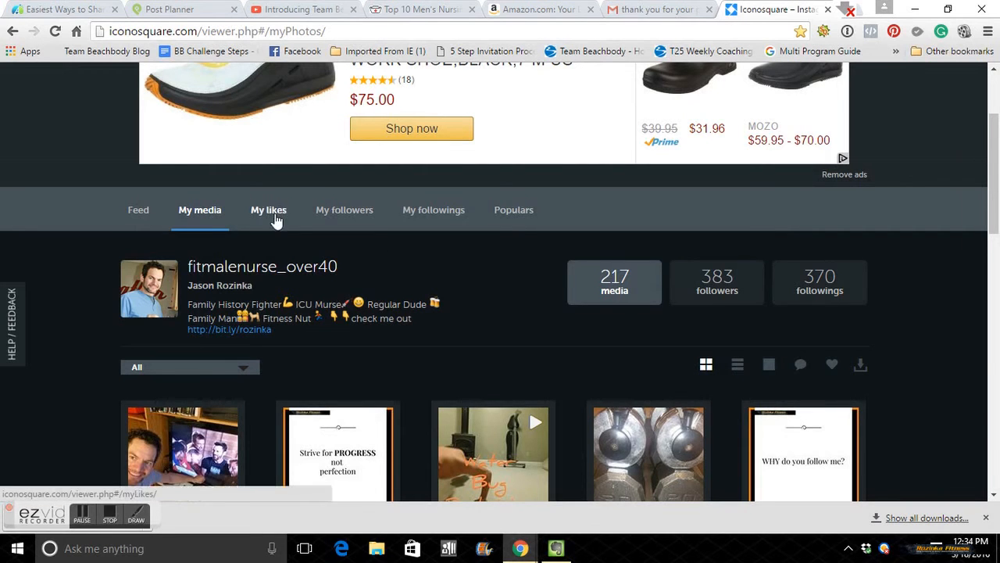
Step: Show the My likes grid and load a further batch of liked posts with MORE
click(269, 209)
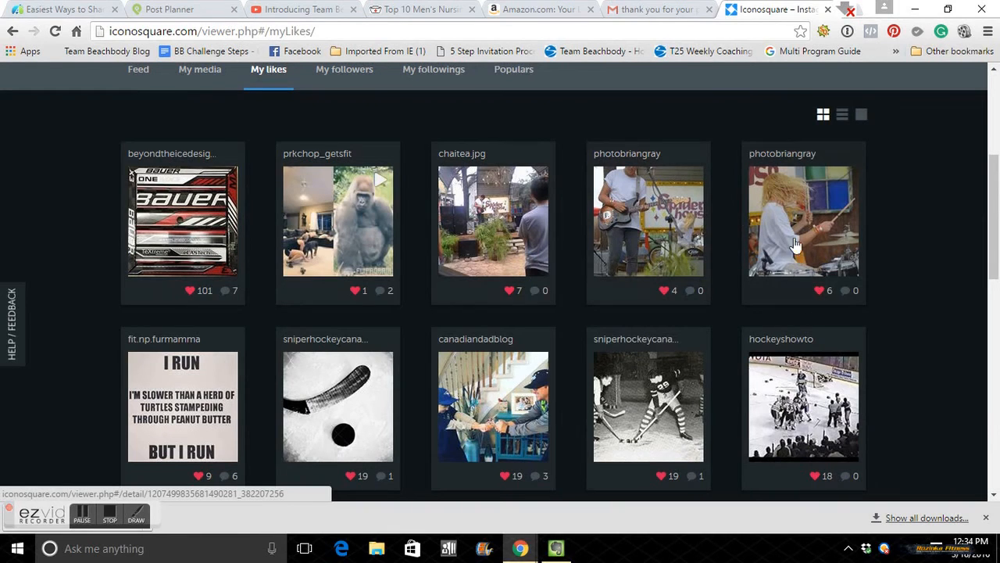
mouse_move(782, 237)
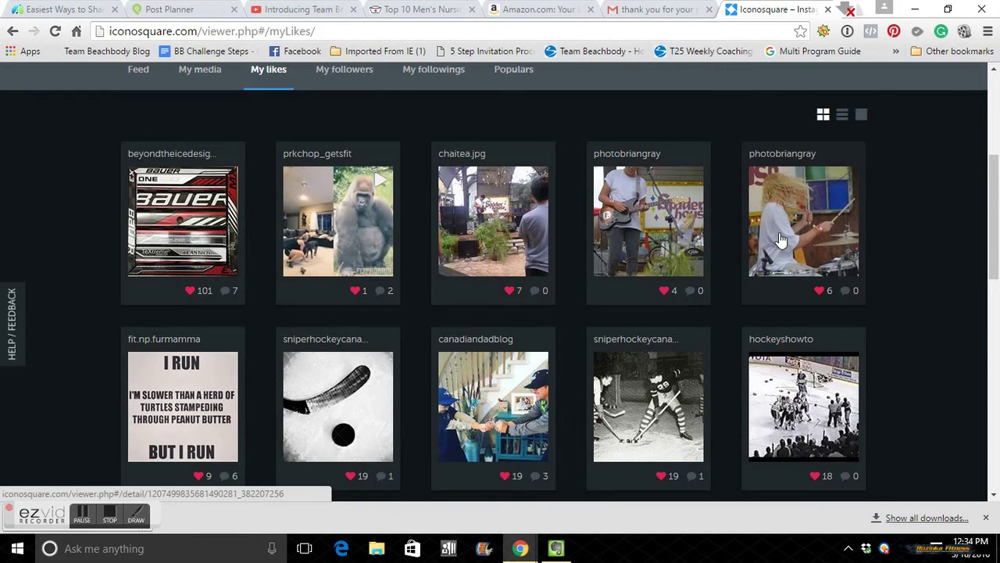
scroll(down, 3)
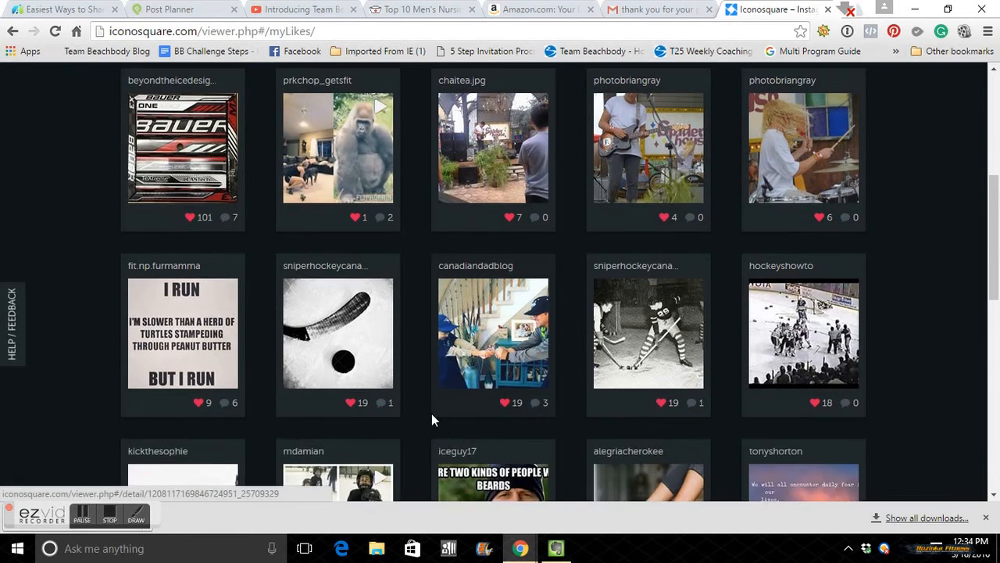
mouse_move(332, 275)
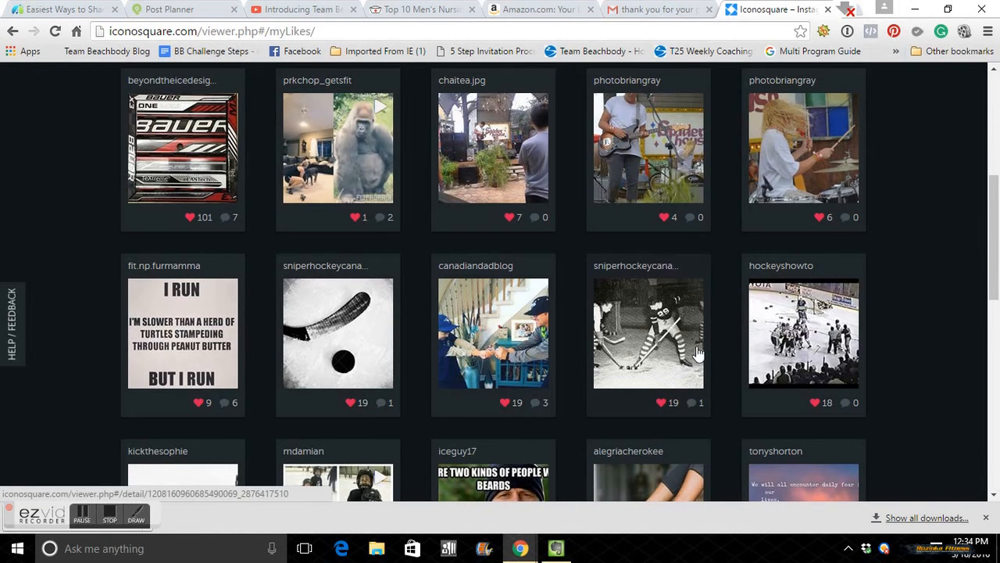
scroll(down, 3)
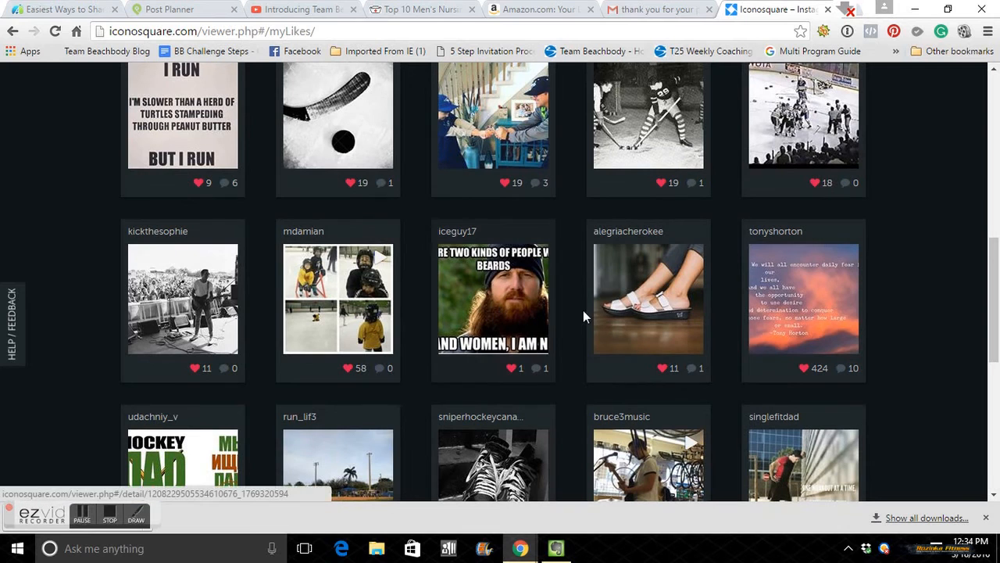
mouse_move(383, 347)
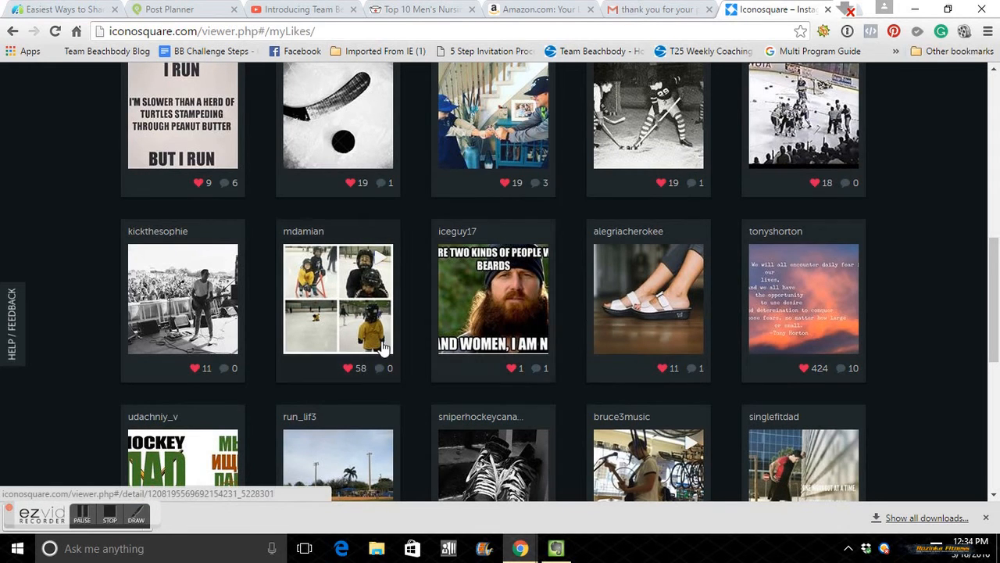
scroll(down, 3)
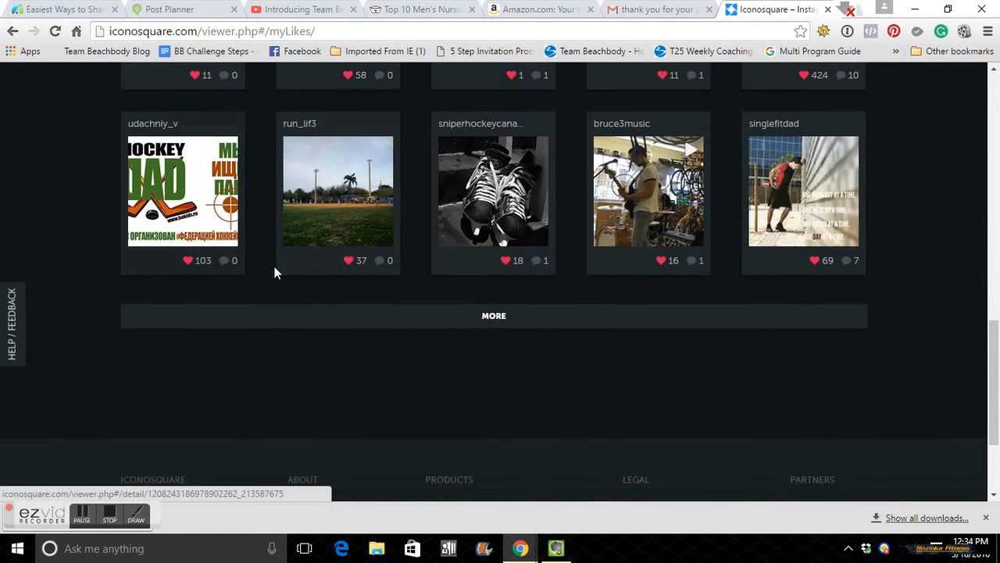
click(494, 315)
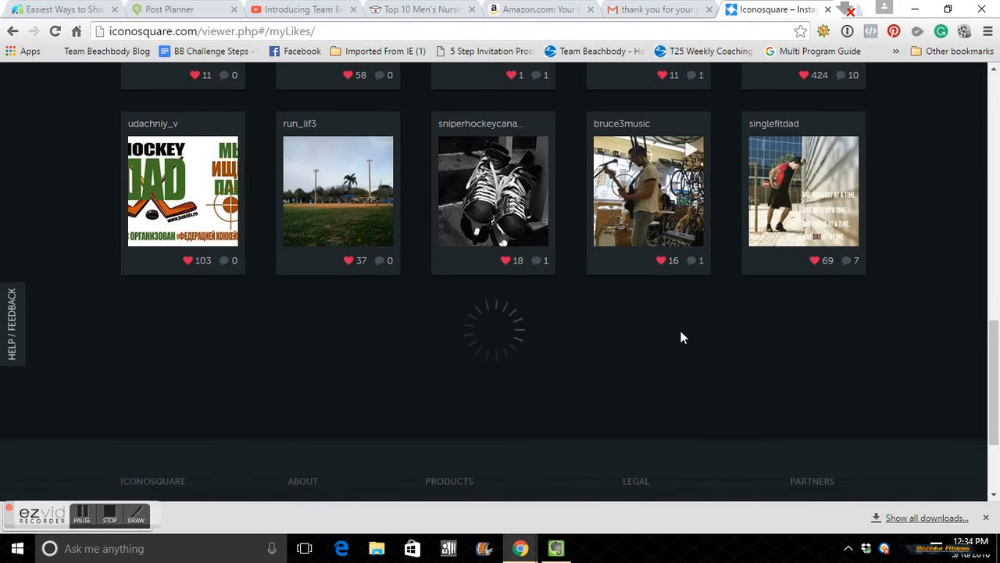
scroll(down, 3)
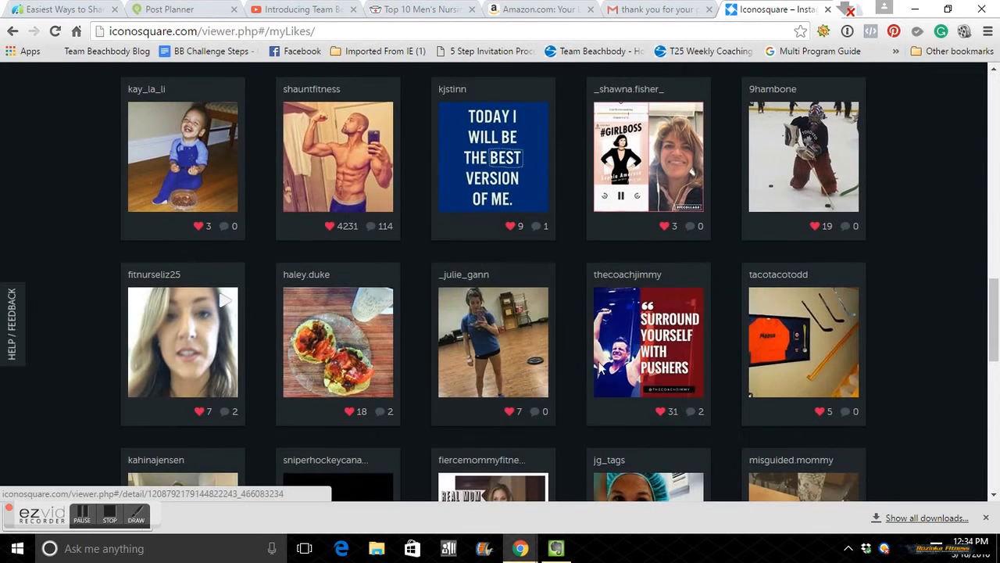
scroll(down, 3)
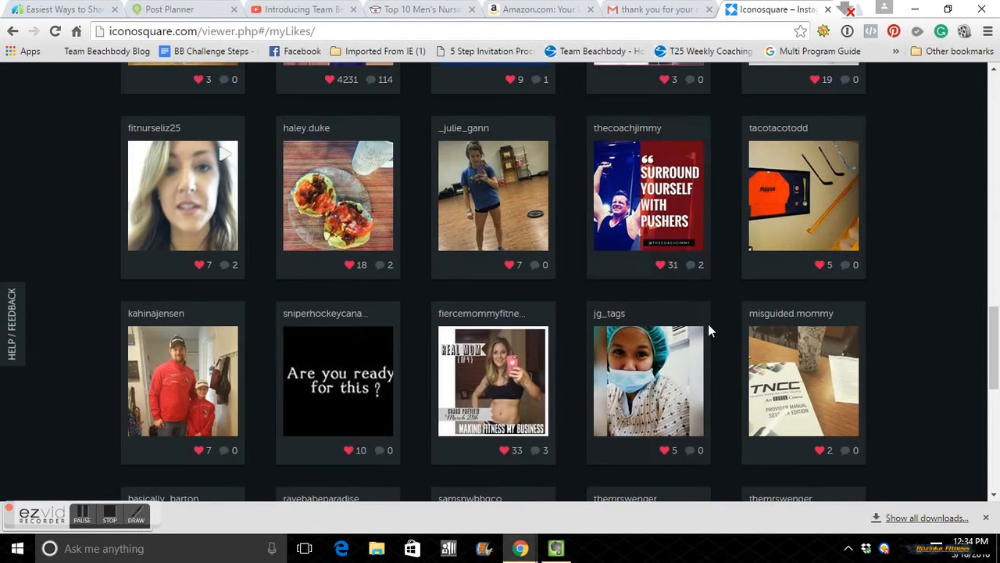
scroll(down, 3)
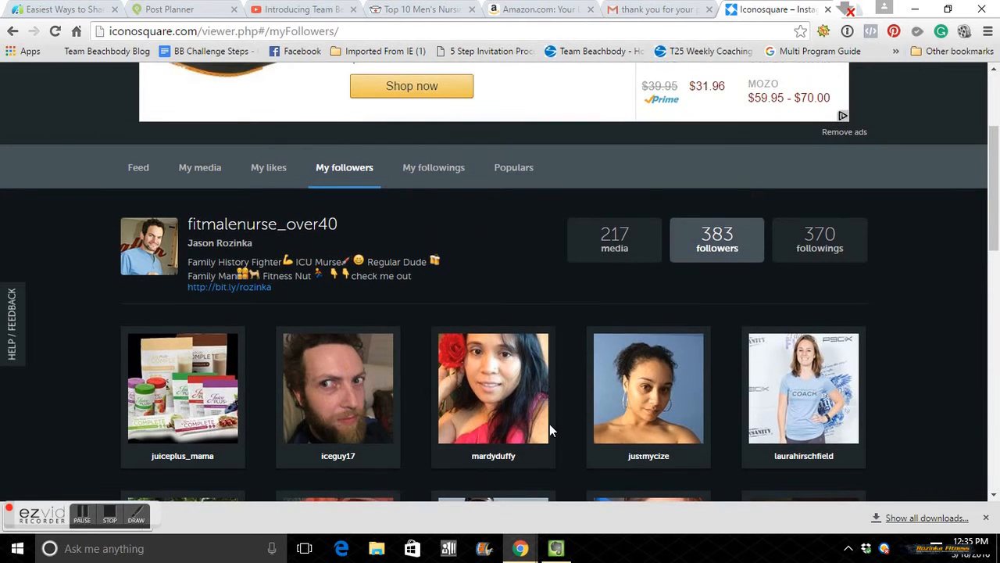
Step: Scroll the My followers grid to look over the follower thumbnails
scroll(down, 3)
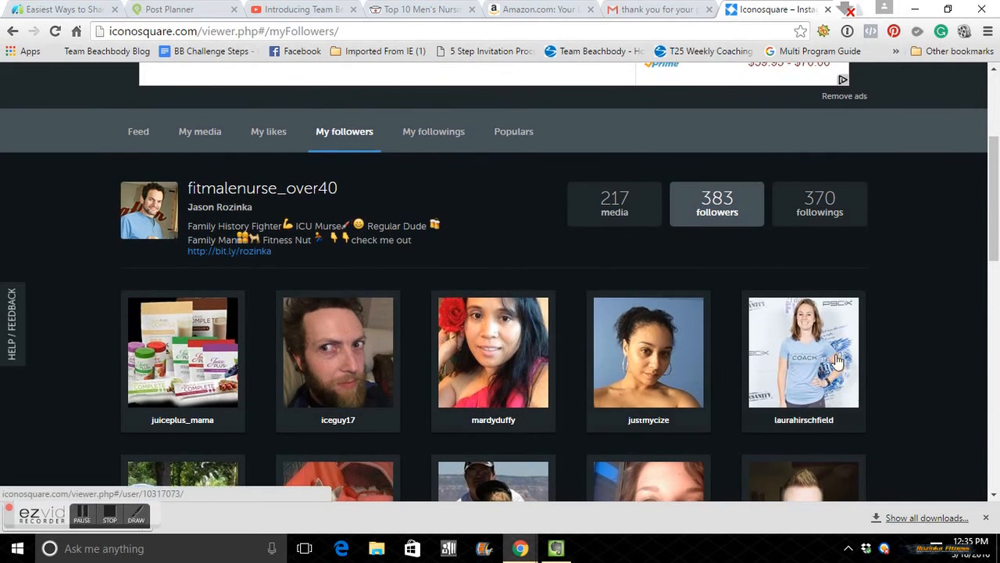
mouse_move(501, 313)
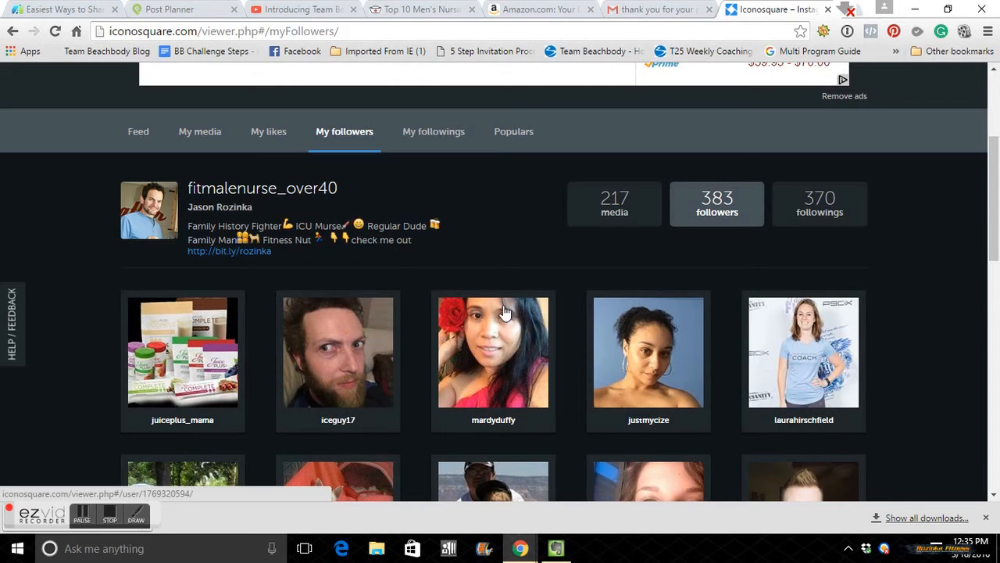
mouse_move(491, 146)
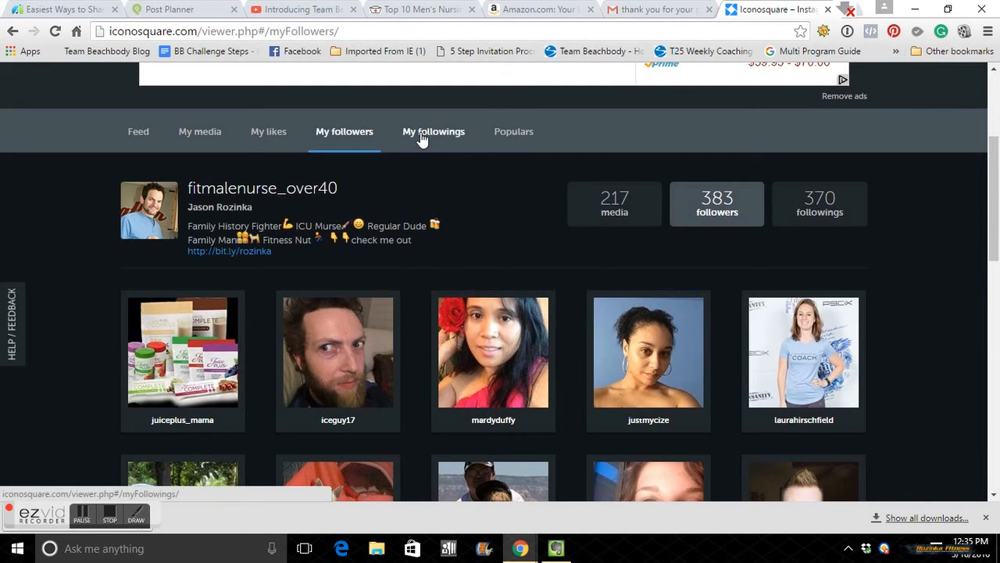
click(433, 131)
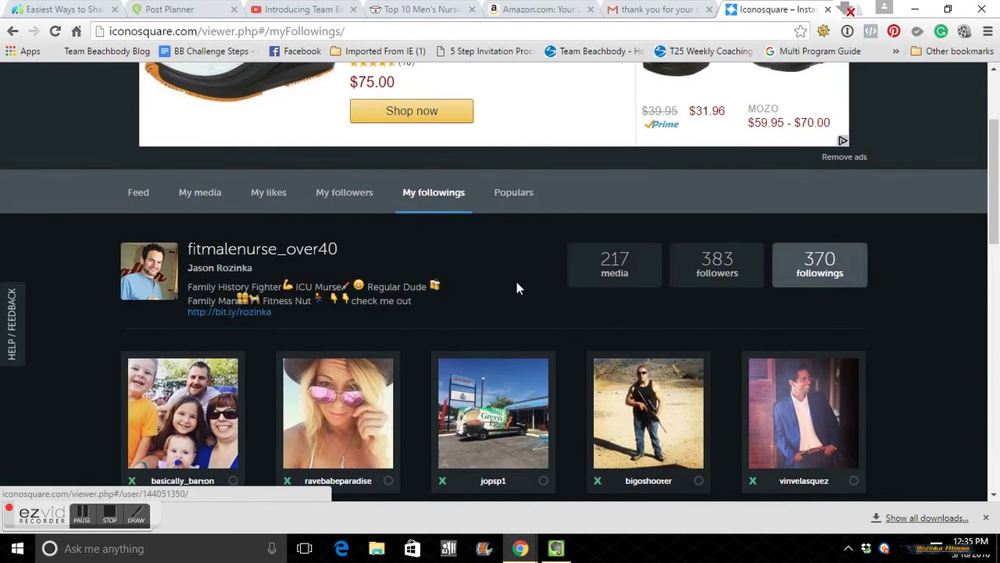
scroll(down, 3)
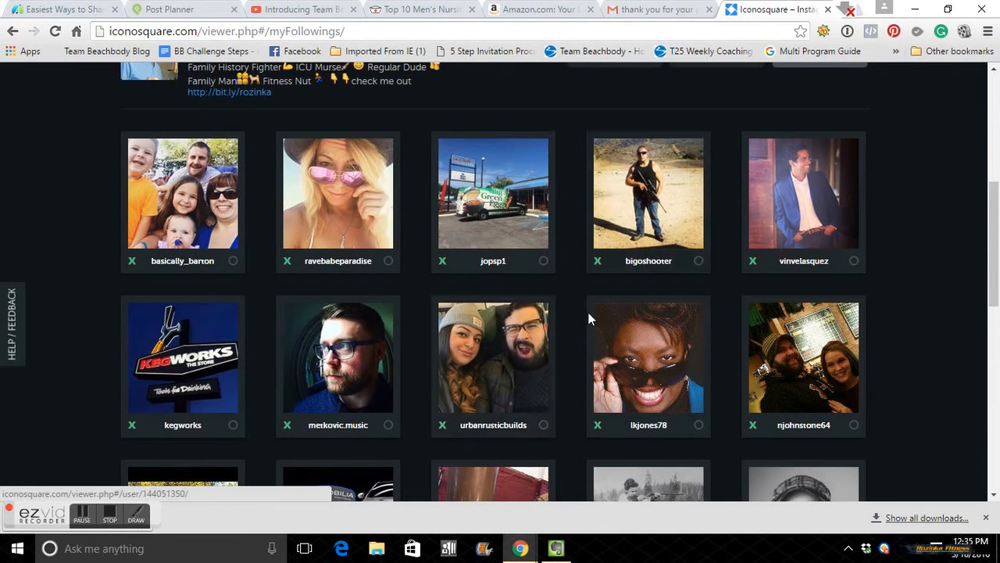
mouse_move(669, 313)
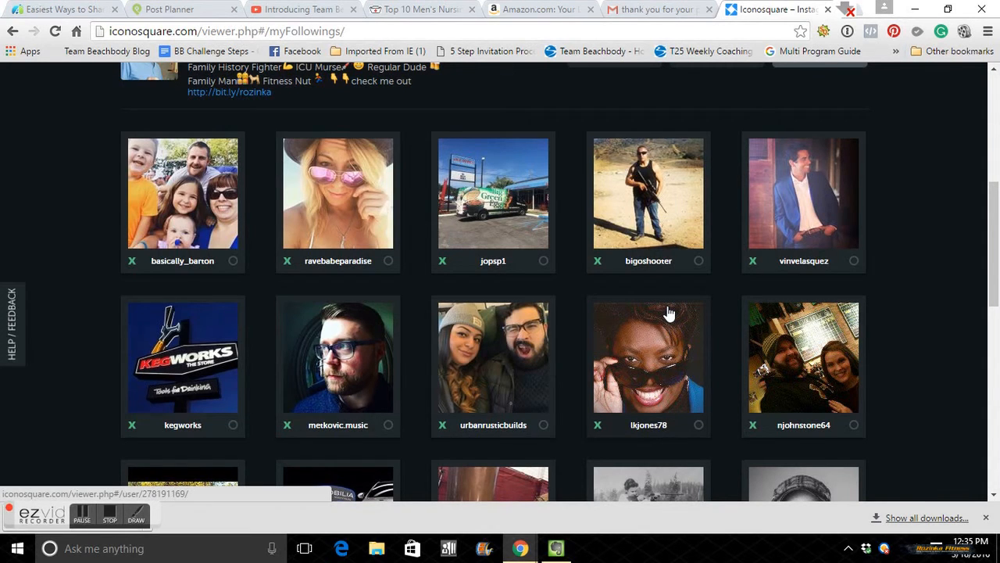
mouse_move(841, 257)
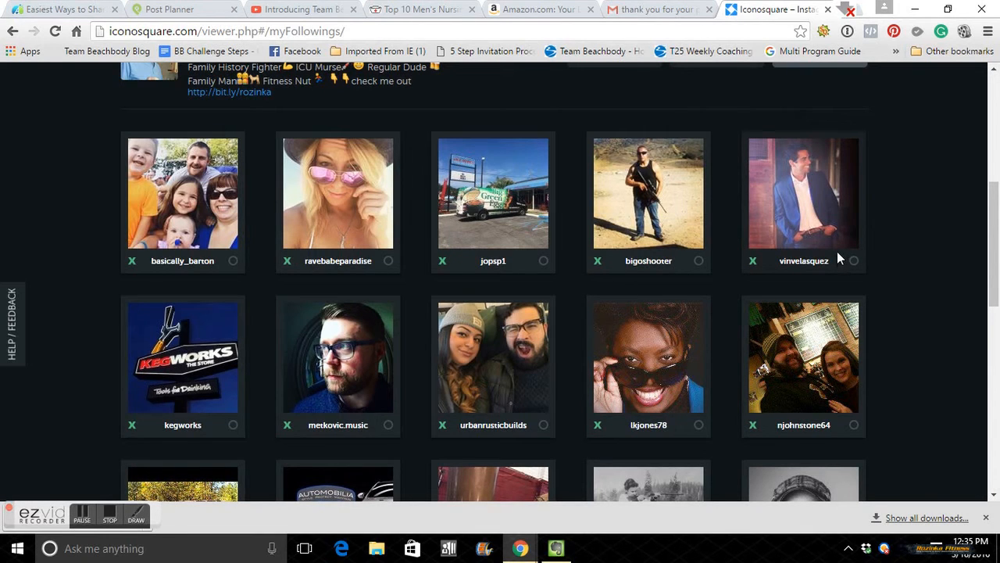
click(853, 260)
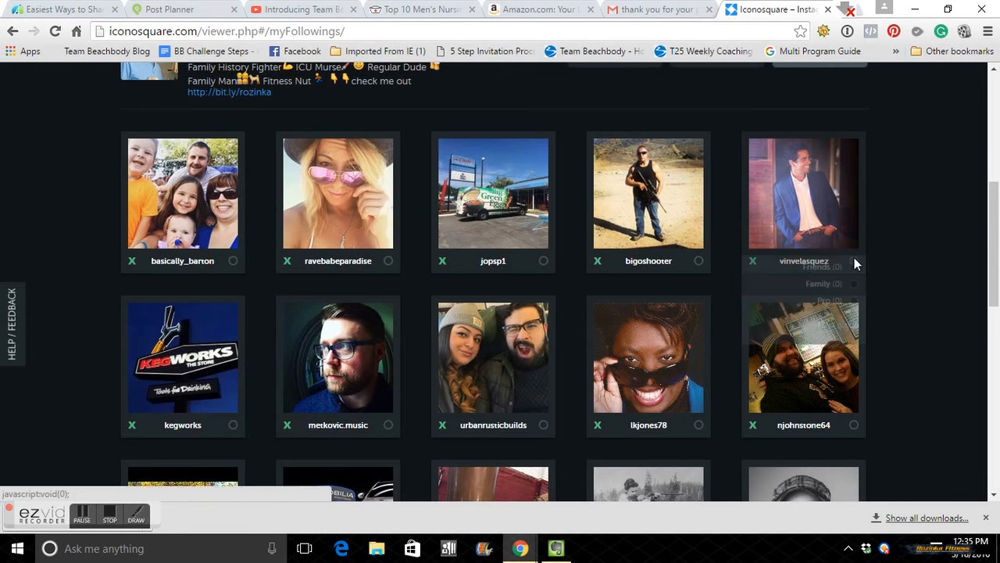
scroll(up, 3)
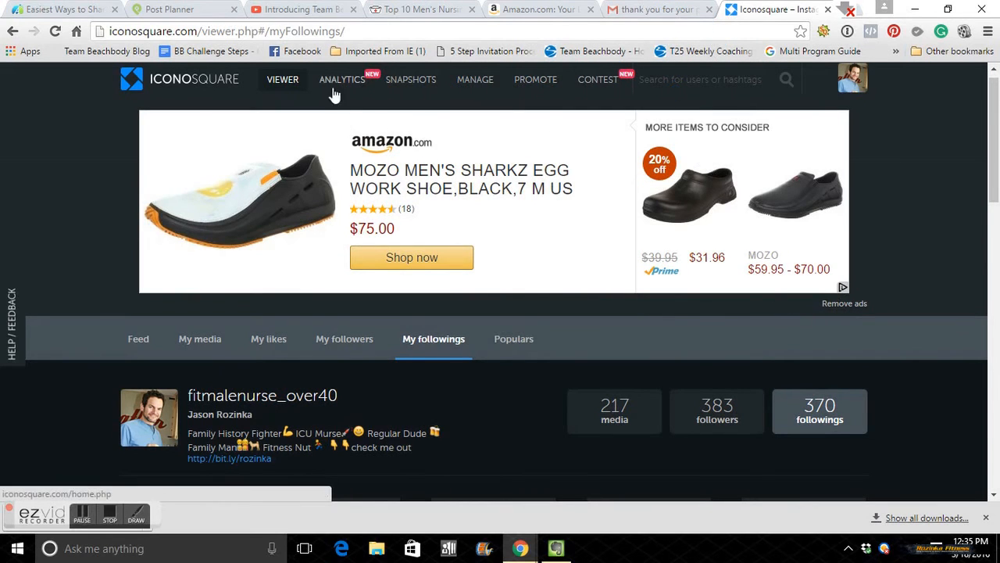
mouse_move(237, 91)
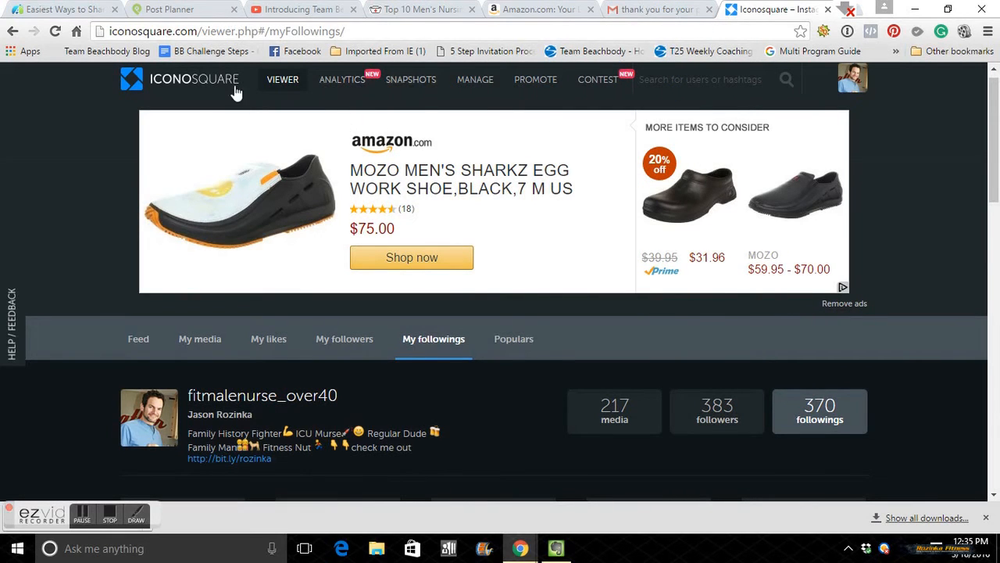
mouse_move(249, 85)
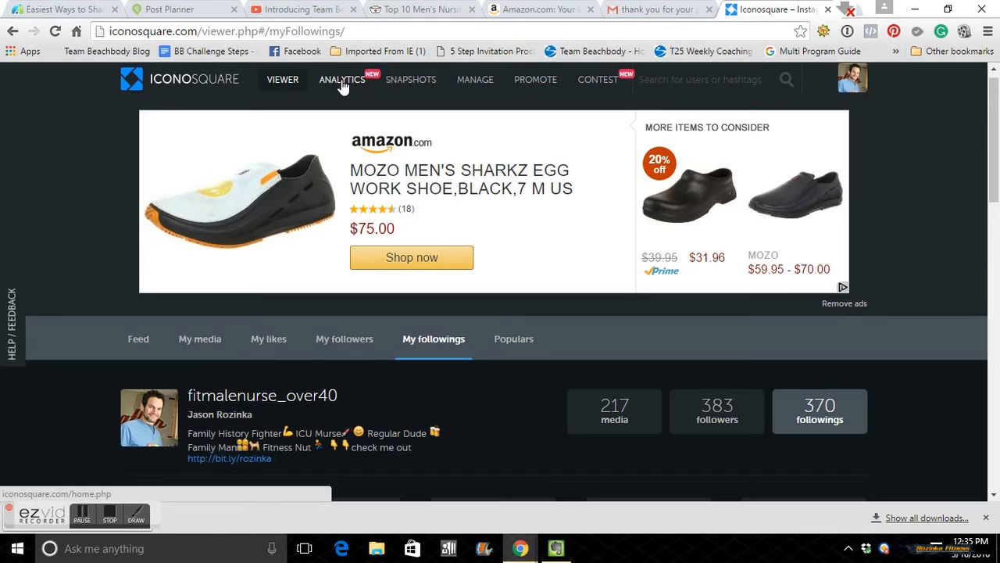
Step: Show the Analytics overview with media, likes received, followers and follower growth
click(340, 79)
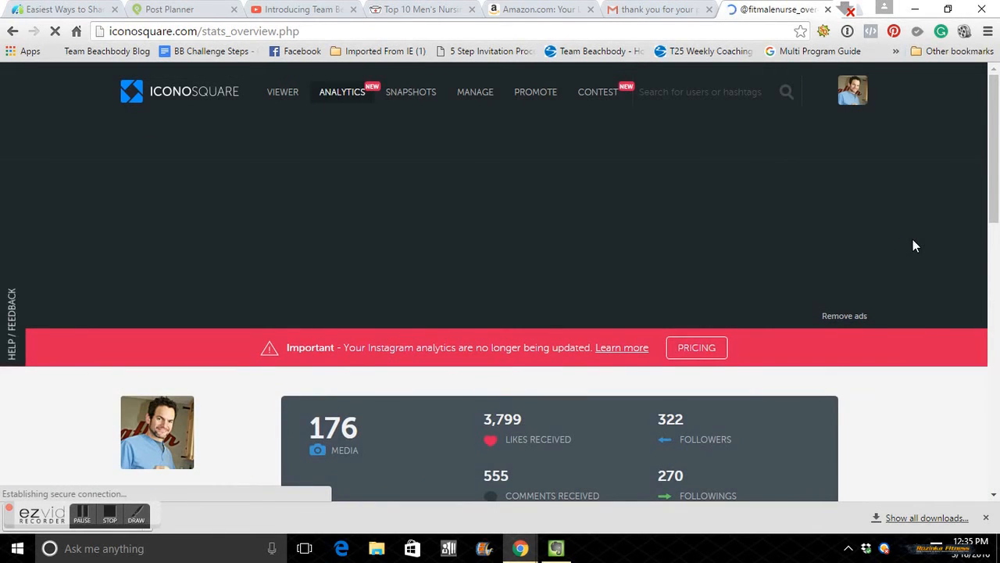
scroll(down, 3)
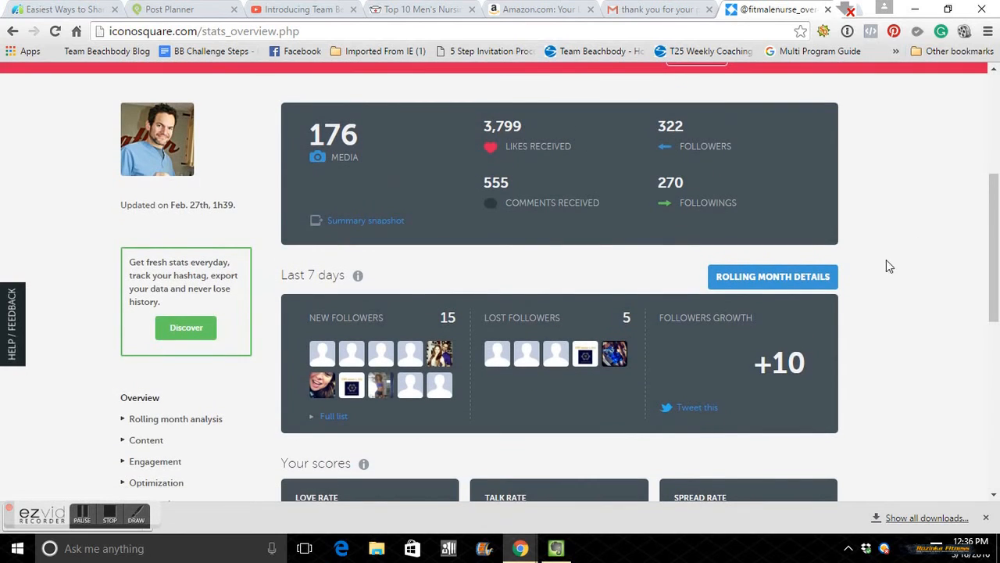
mouse_move(894, 253)
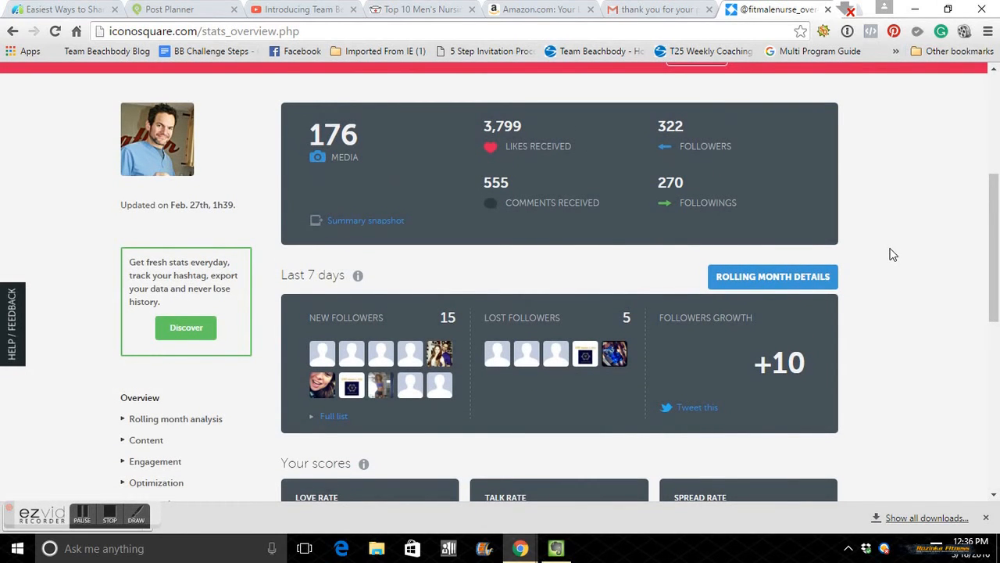
mouse_move(397, 284)
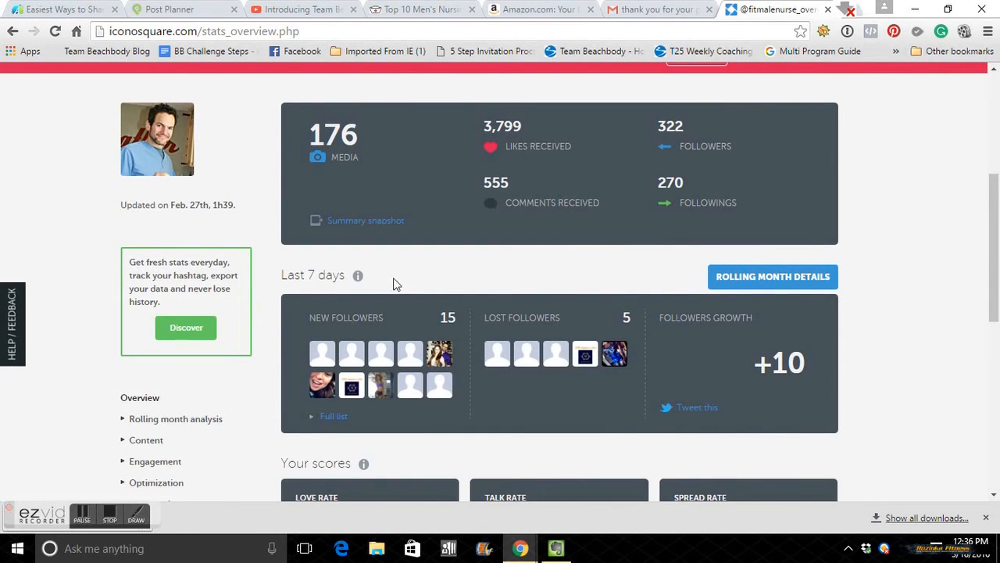
mouse_move(197, 209)
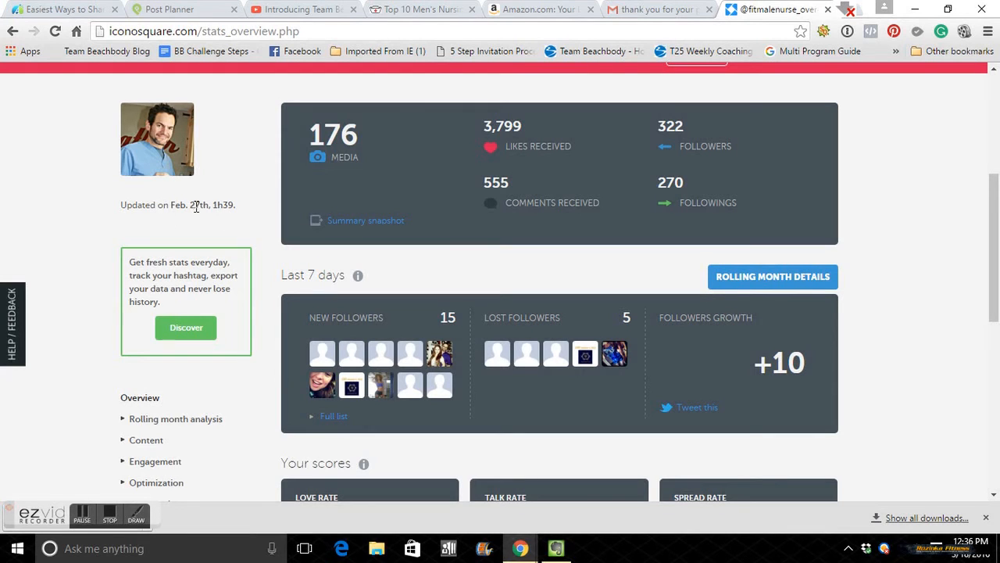
mouse_move(303, 278)
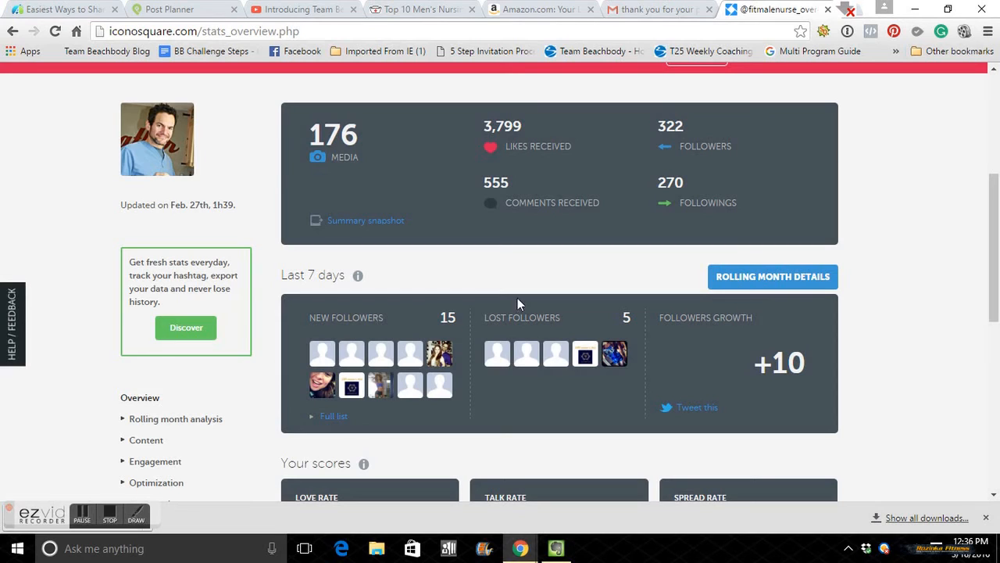
mouse_move(545, 411)
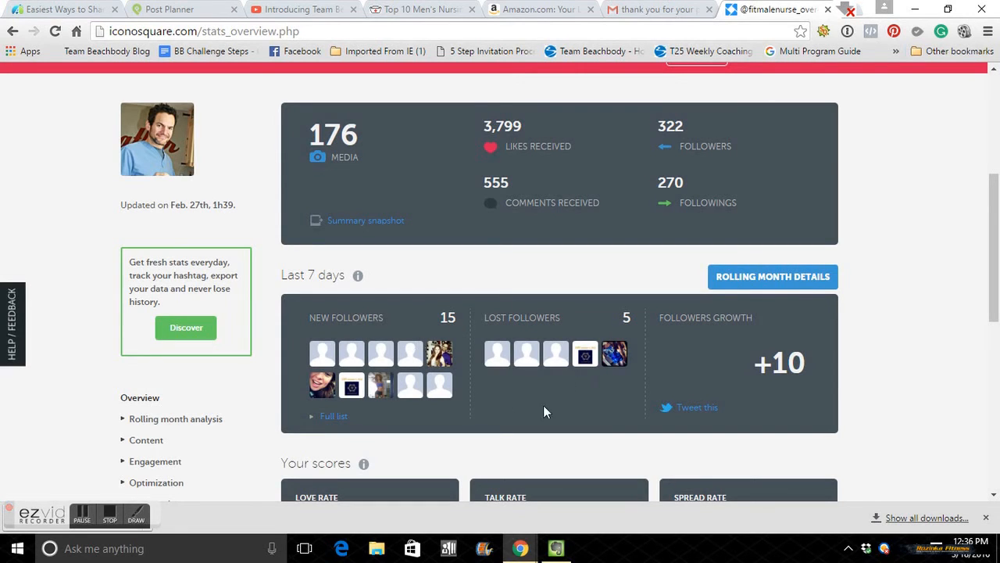
mouse_move(597, 391)
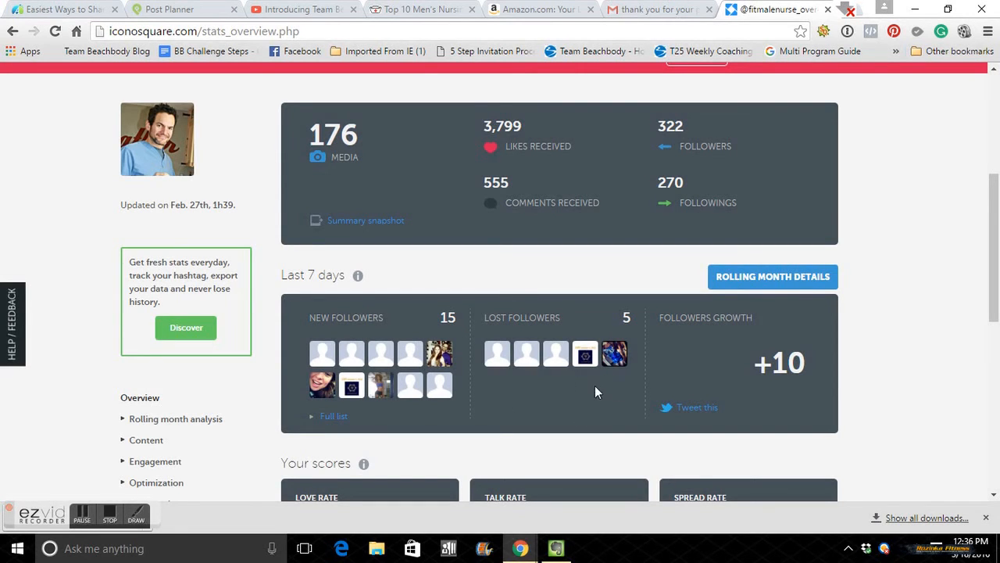
mouse_move(616, 353)
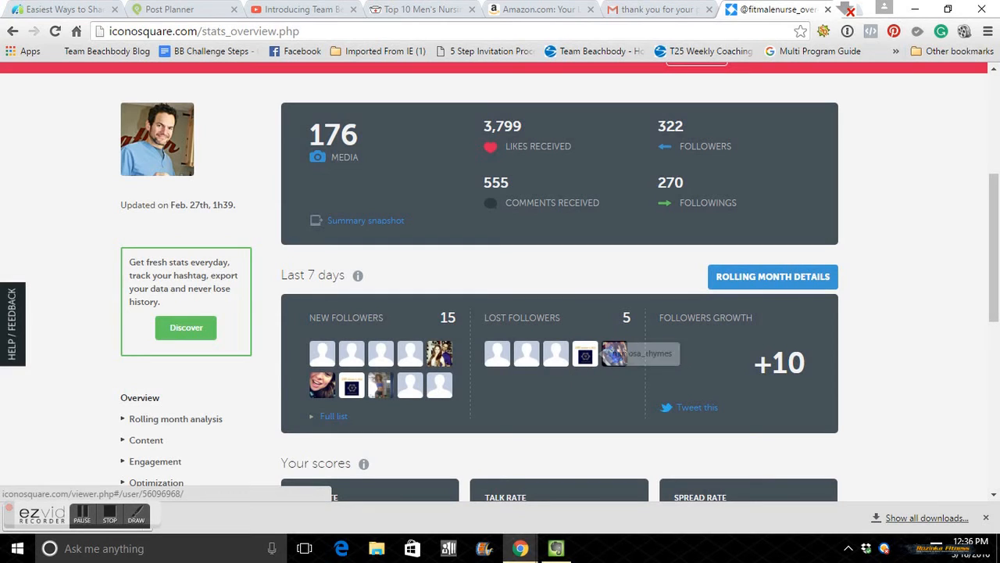
mouse_move(715, 402)
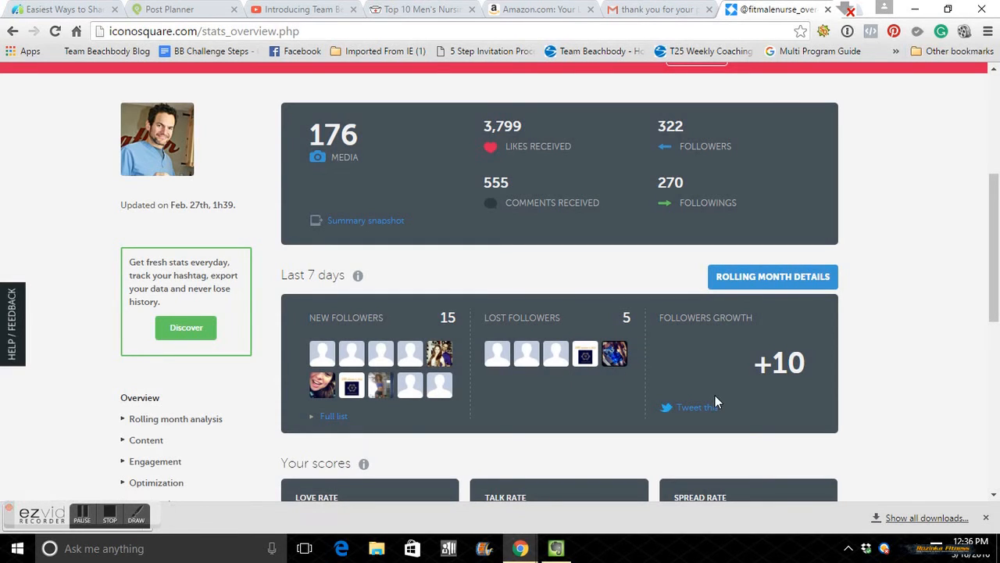
mouse_move(479, 260)
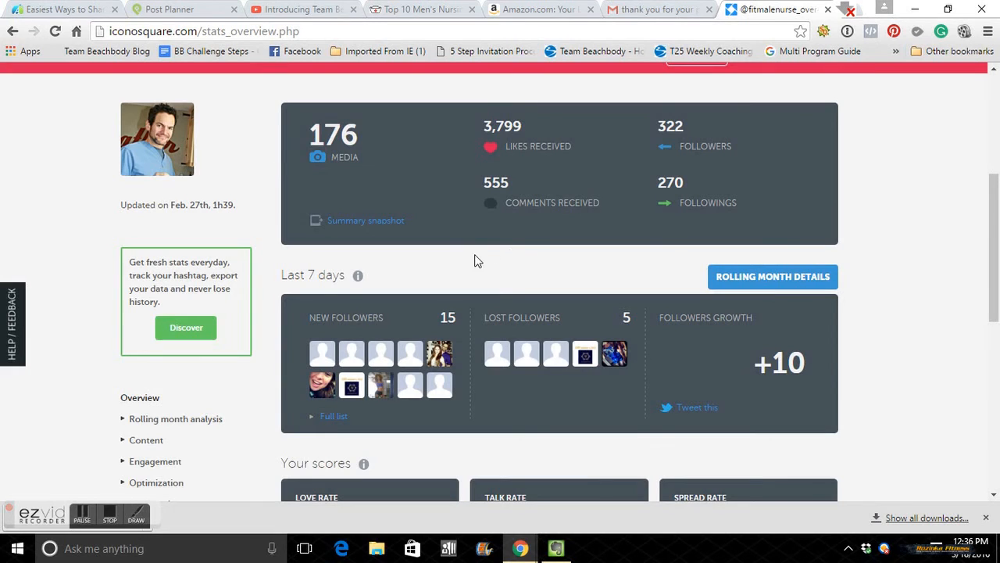
scroll(down, 3)
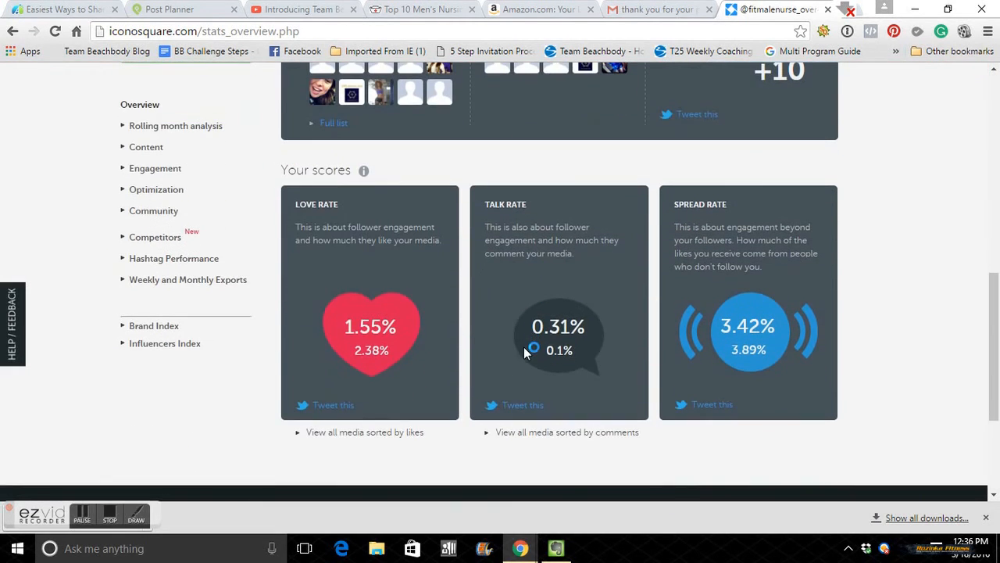
mouse_move(669, 305)
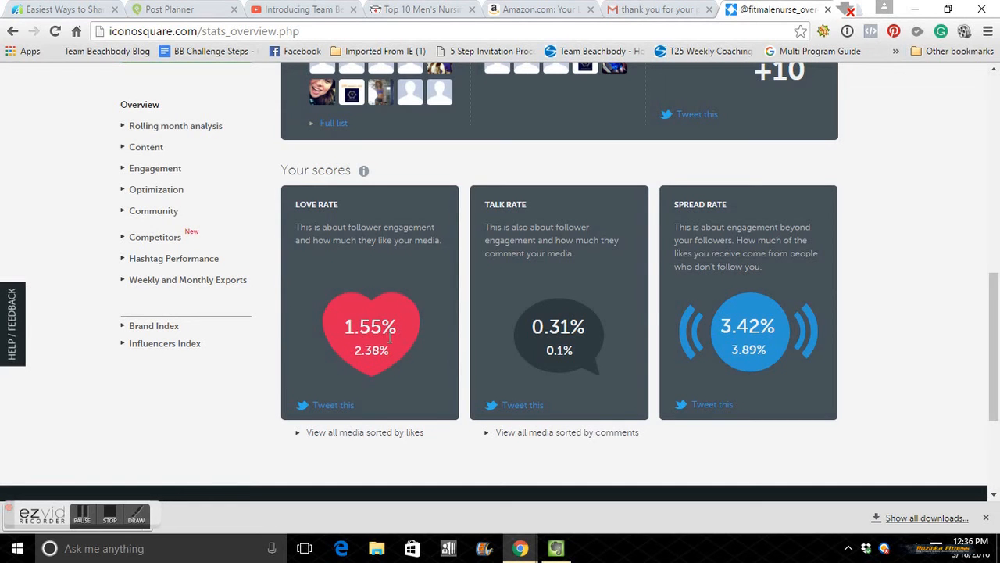
mouse_move(453, 350)
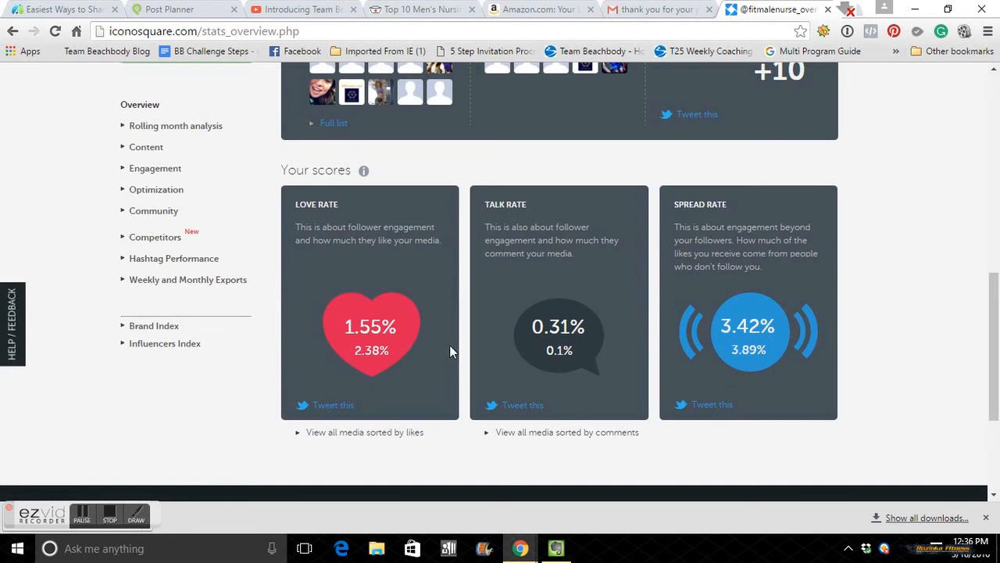
scroll(up, 3)
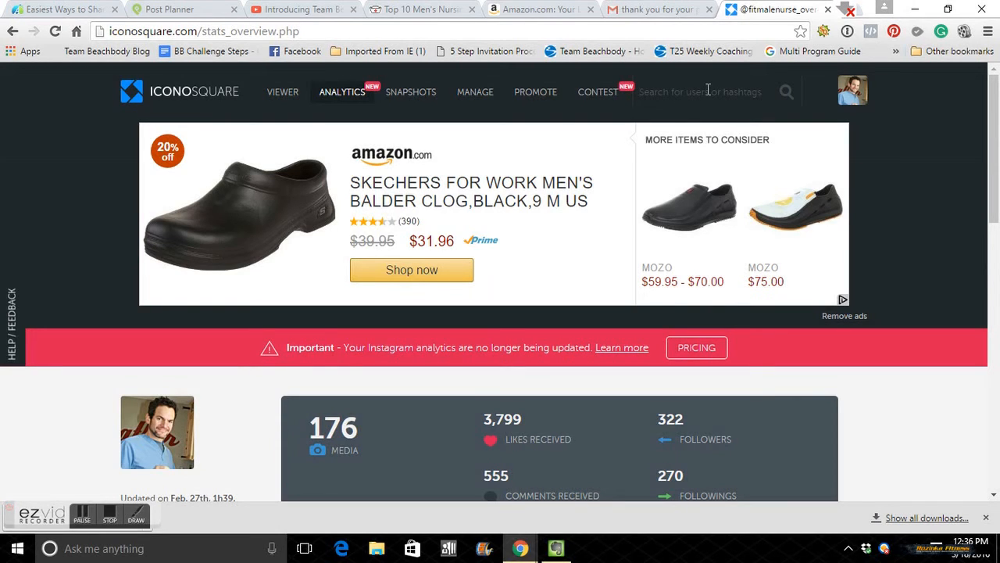
text(#fitness)
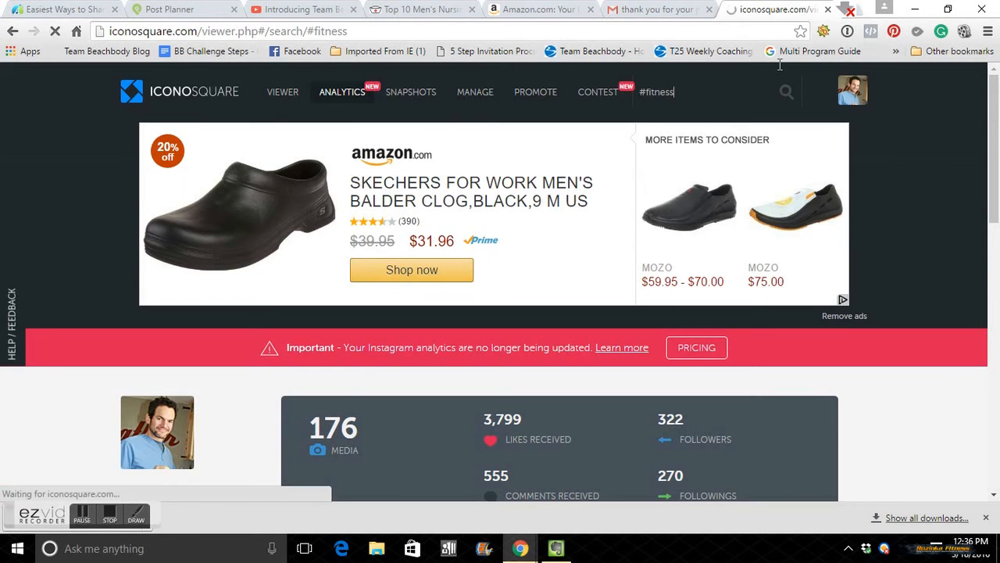
click(281, 90)
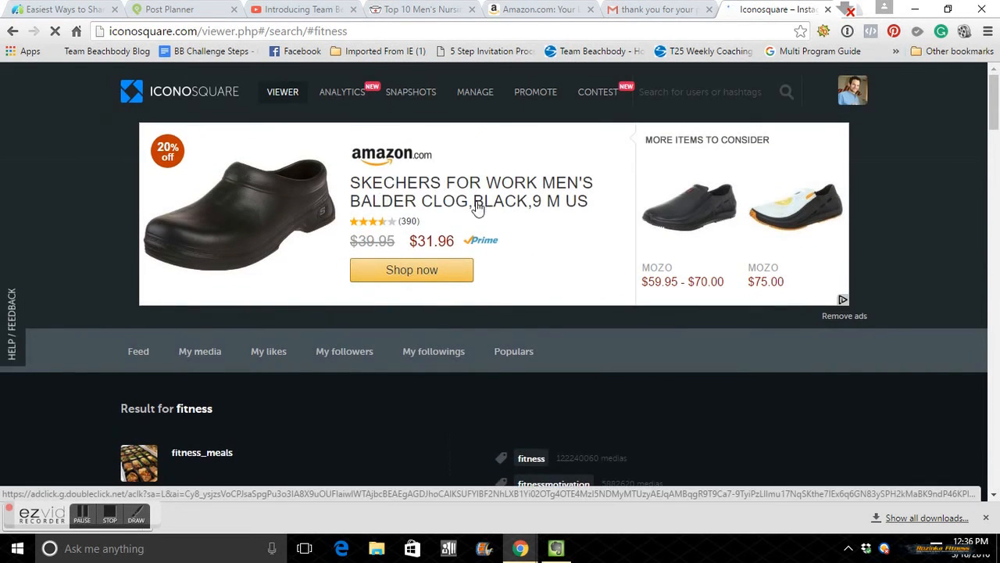
scroll(down, 3)
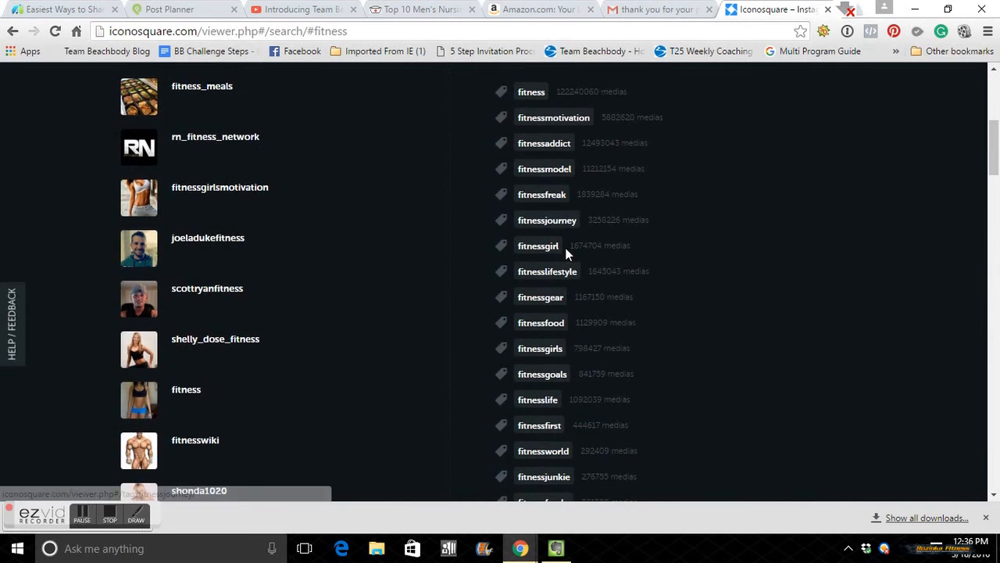
mouse_move(286, 325)
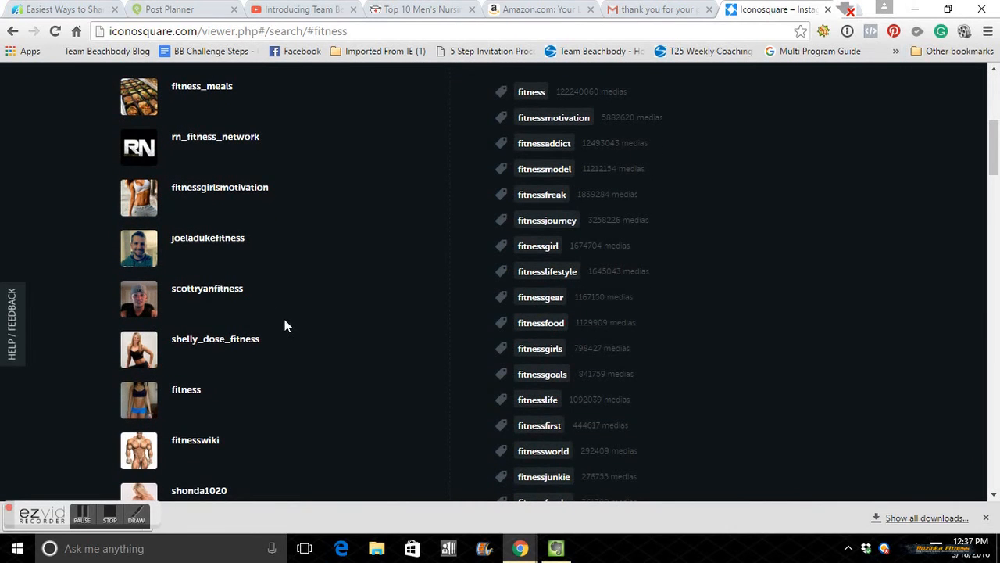
mouse_move(588, 91)
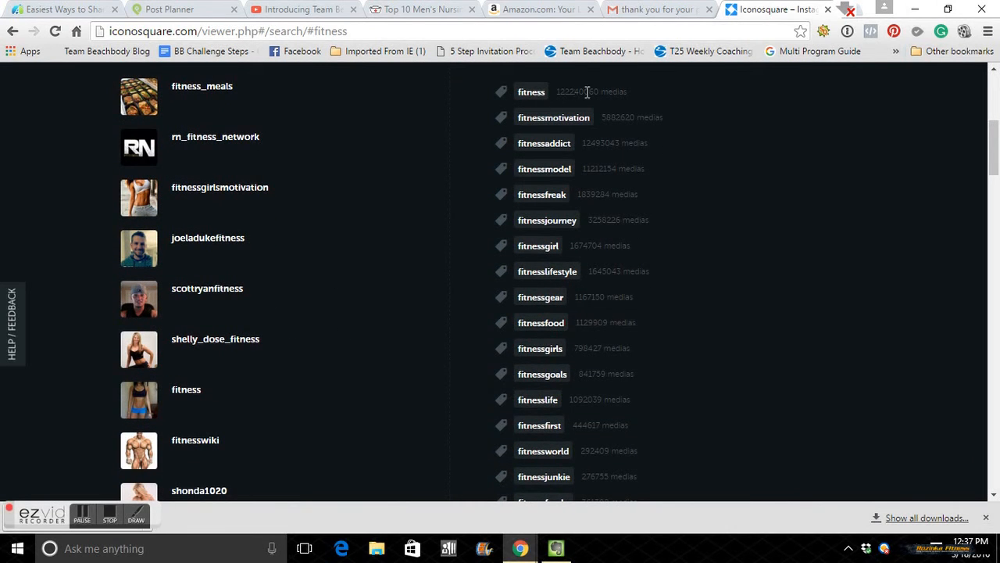
mouse_move(577, 100)
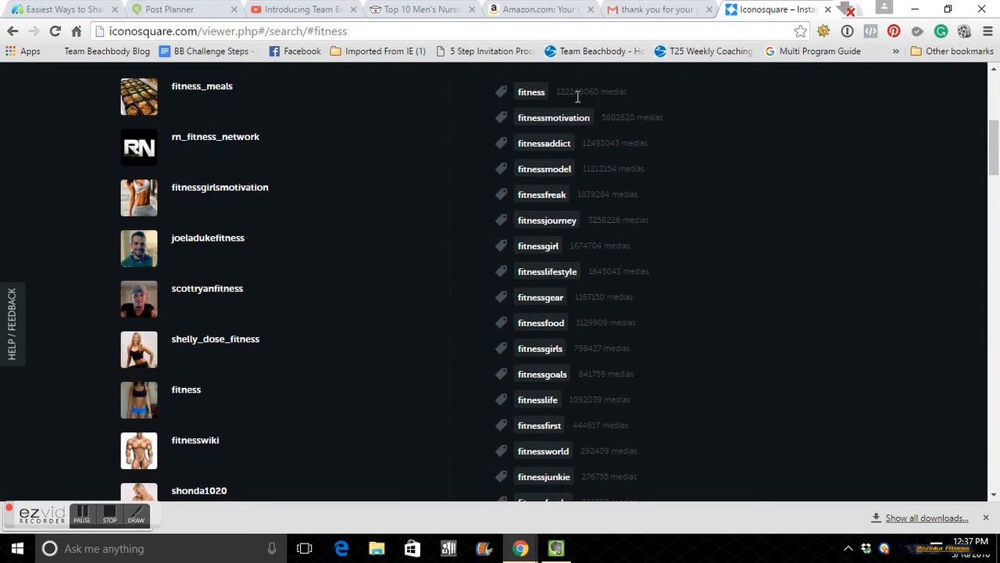
mouse_move(579, 107)
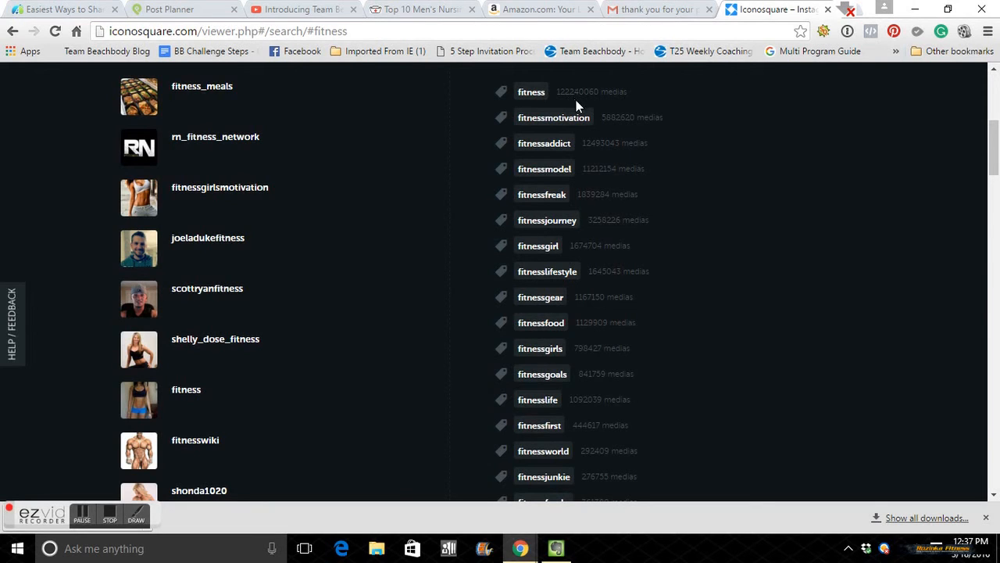
mouse_move(541, 106)
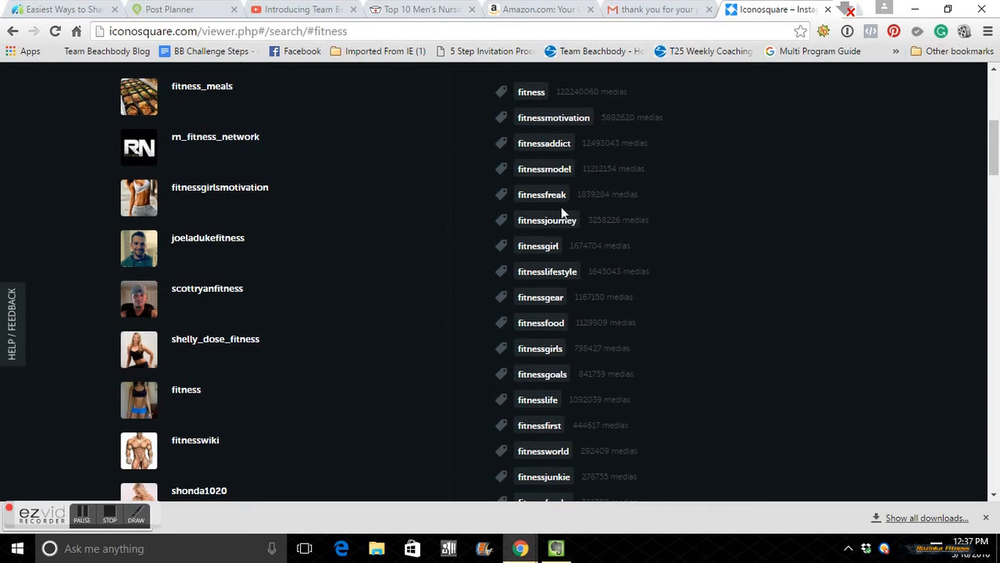
scroll(down, 3)
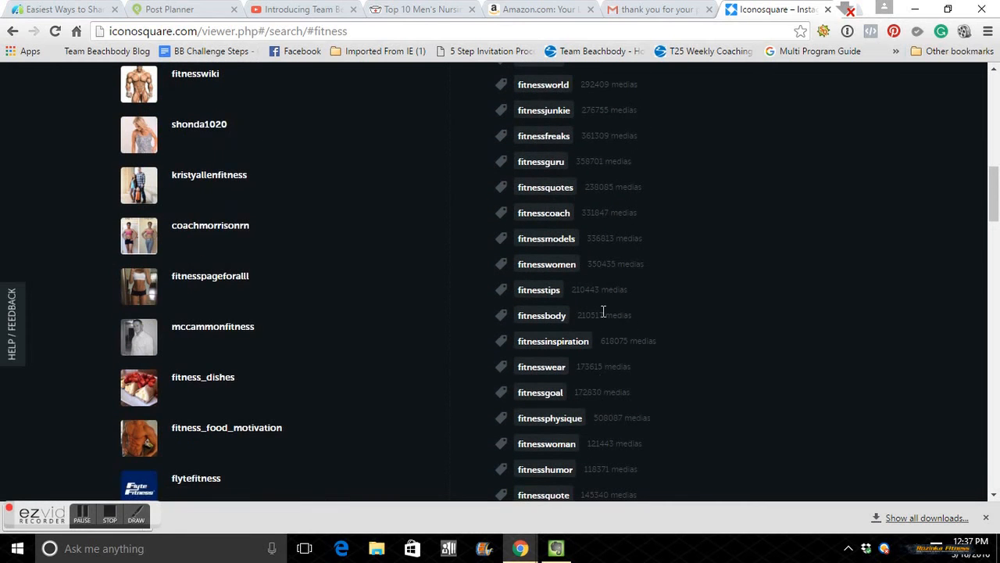
scroll(down, 3)
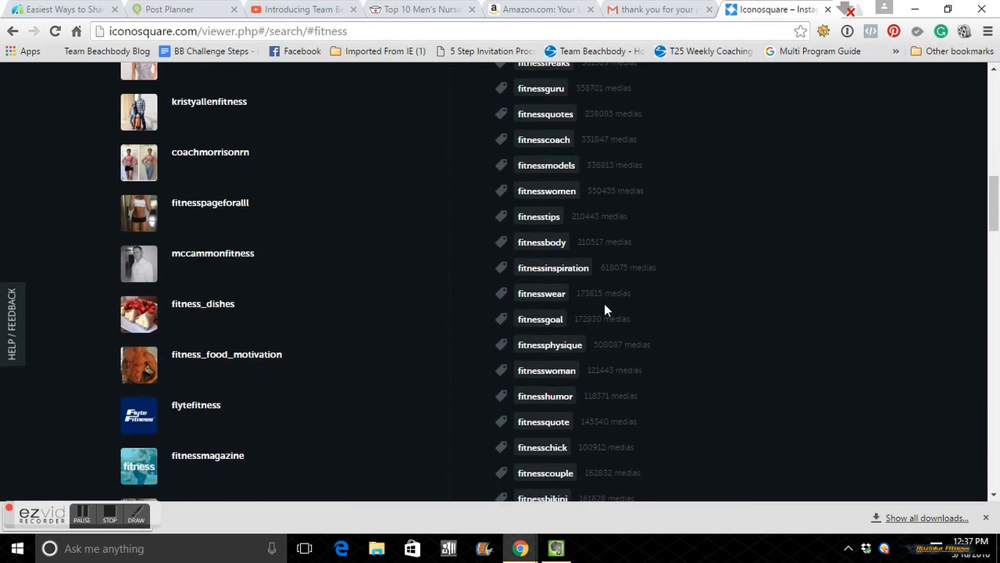
scroll(down, 3)
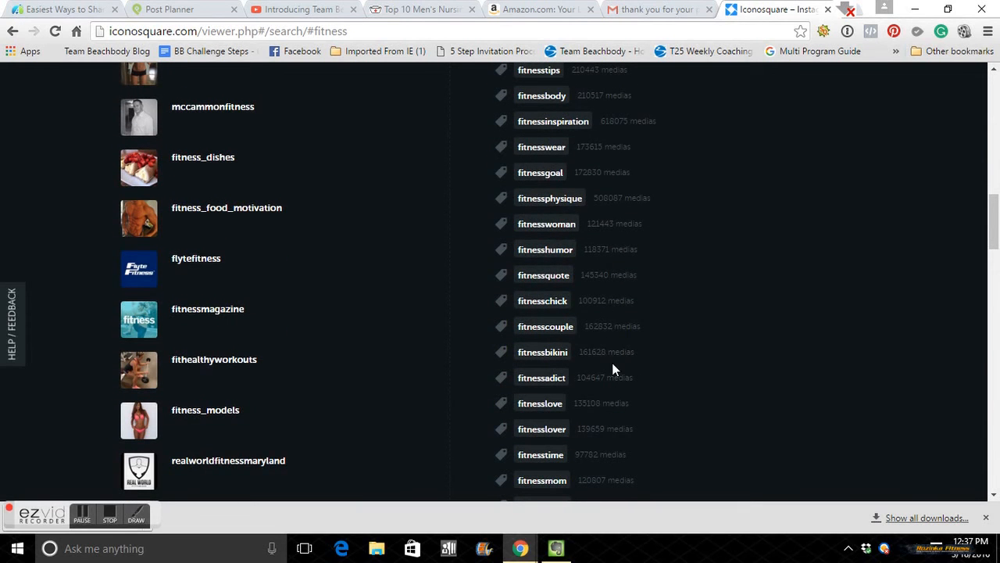
scroll(down, 3)
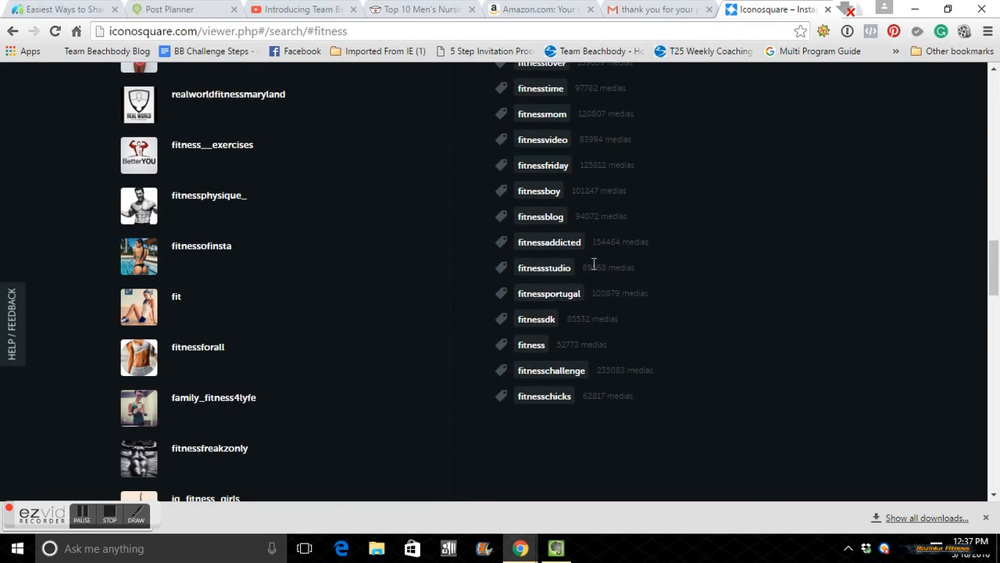
mouse_move(584, 419)
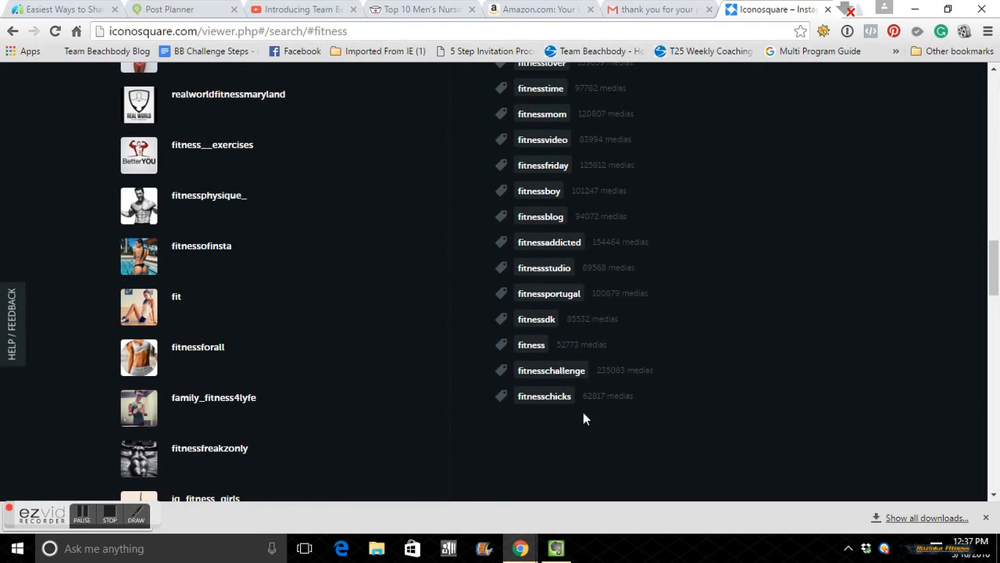
mouse_move(592, 408)
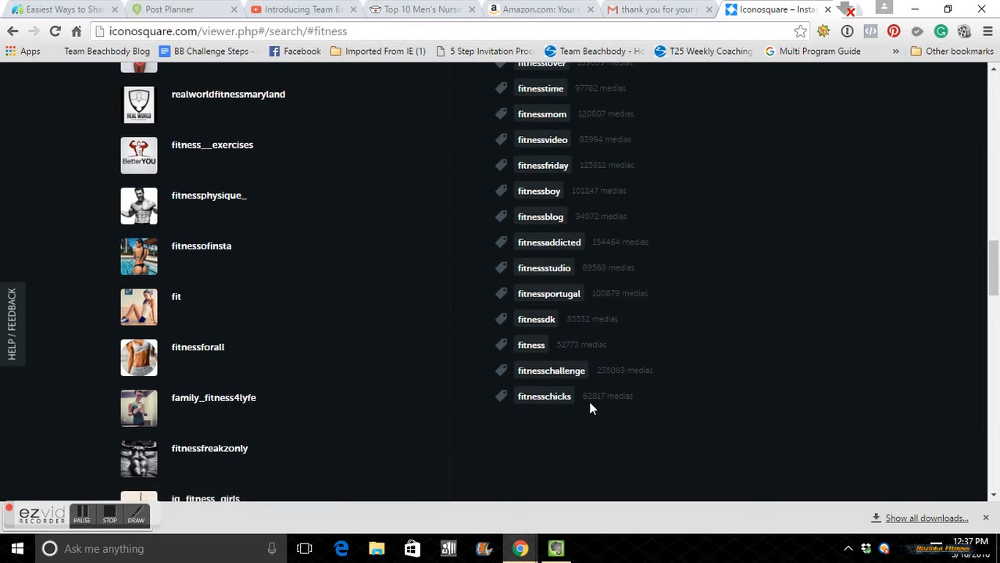
mouse_move(597, 397)
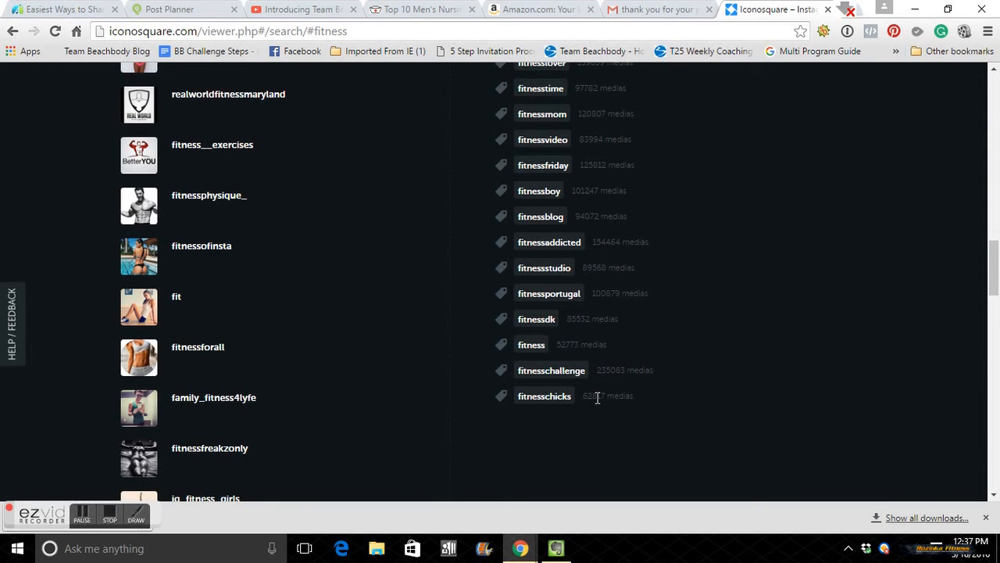
scroll(up, 3)
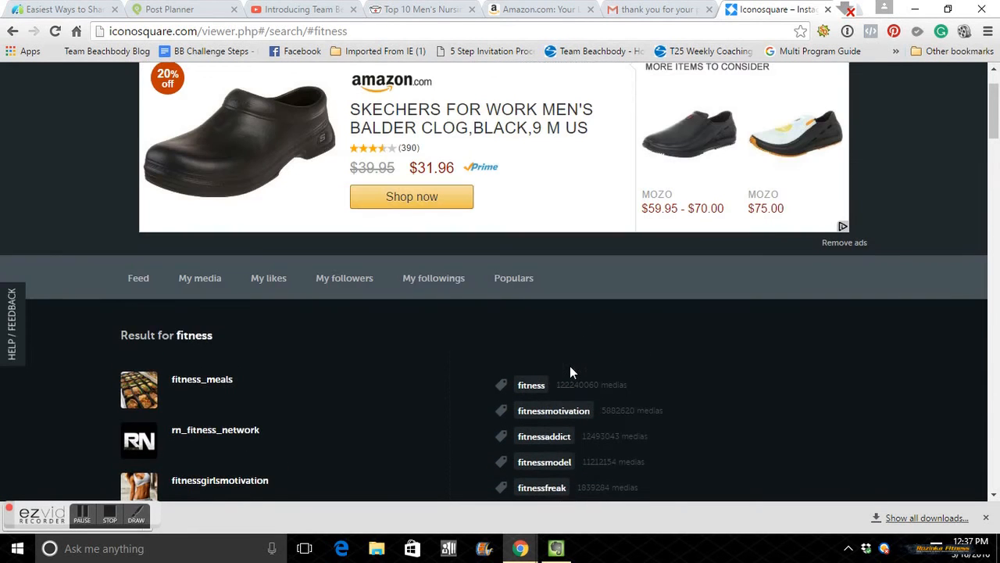
Step: Search Iconosquare for the #punkrockers hashtag
scroll(up, 3)
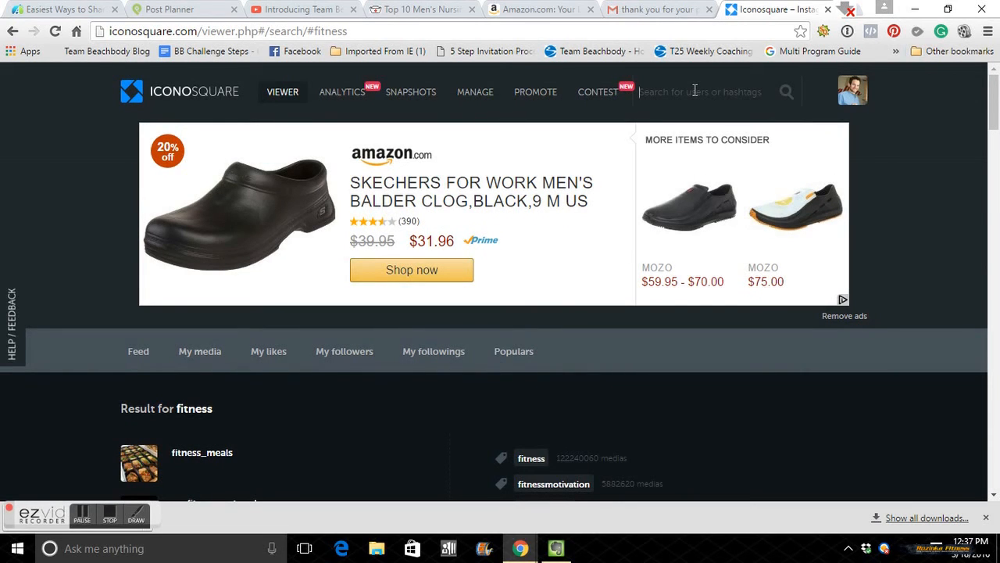
text(#punkrockers)
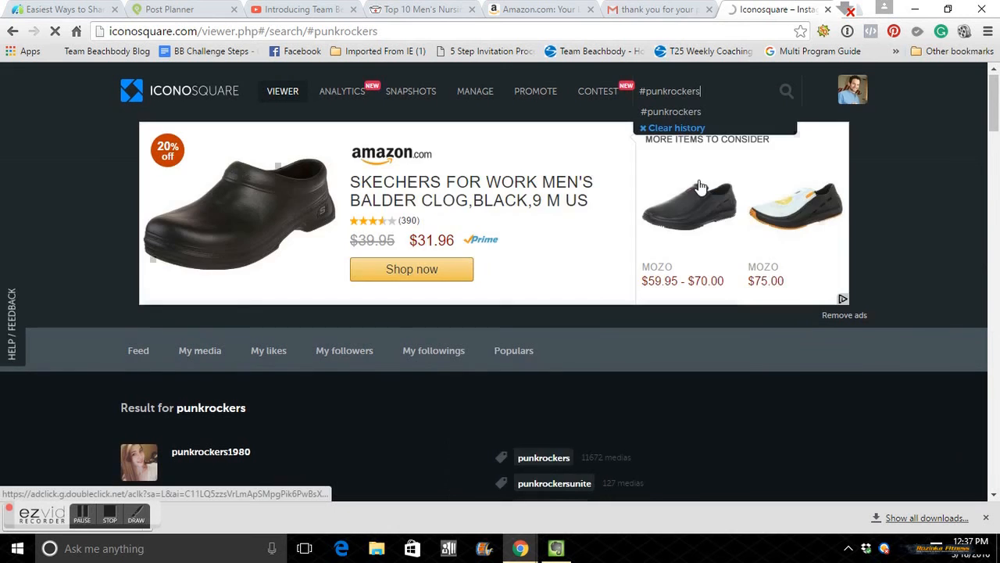
scroll(down, 3)
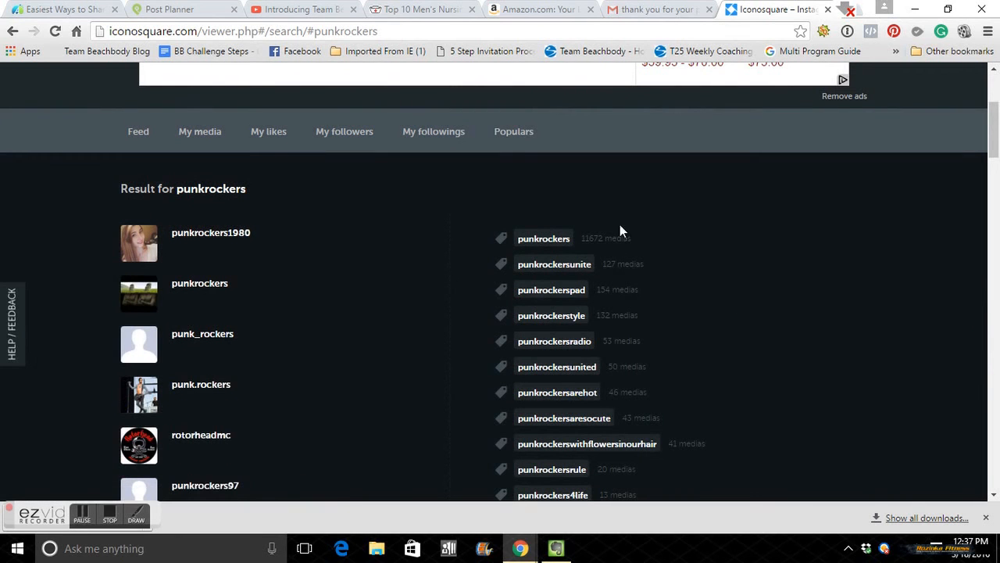
mouse_move(588, 239)
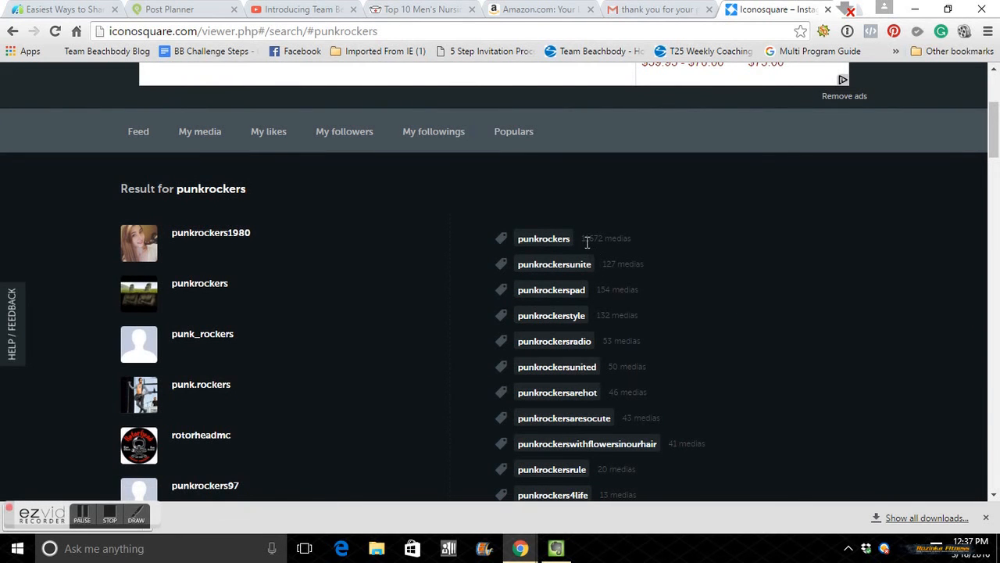
mouse_move(586, 240)
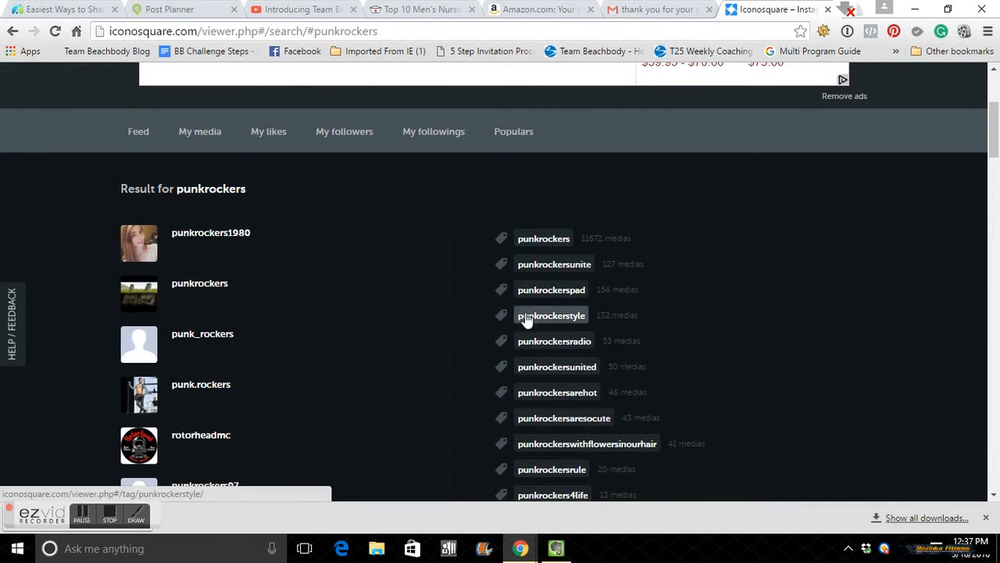
scroll(down, 3)
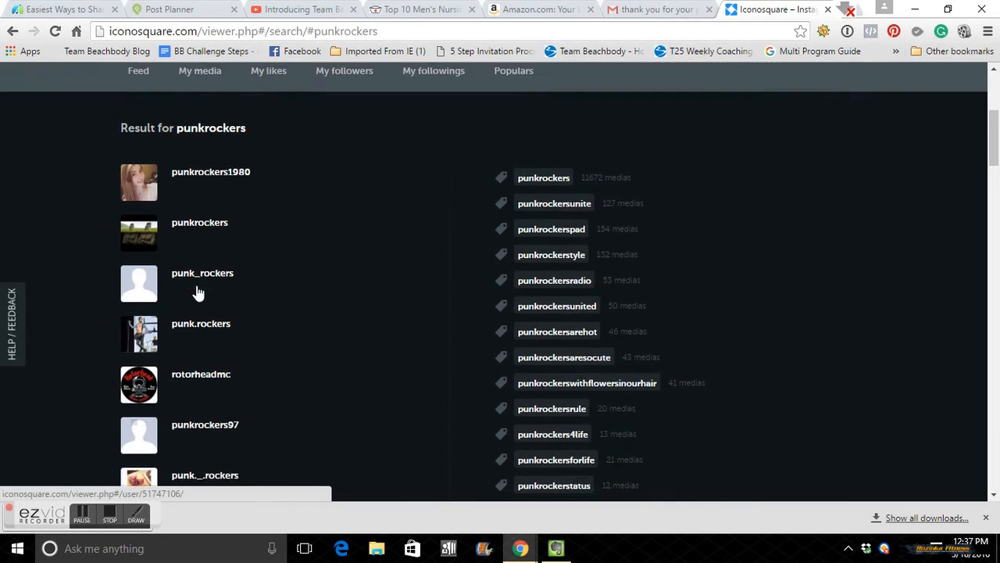
scroll(down, 3)
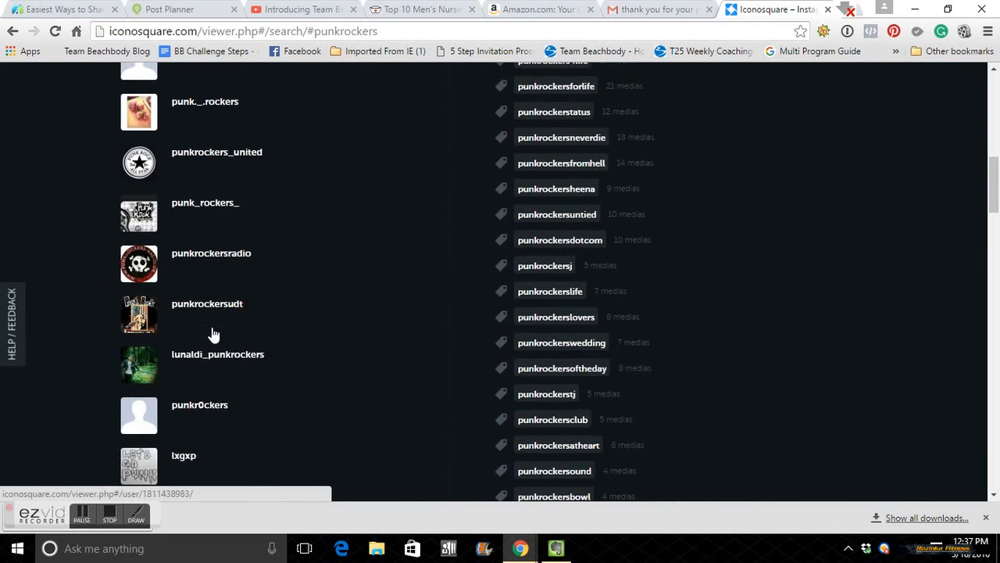
scroll(down, 3)
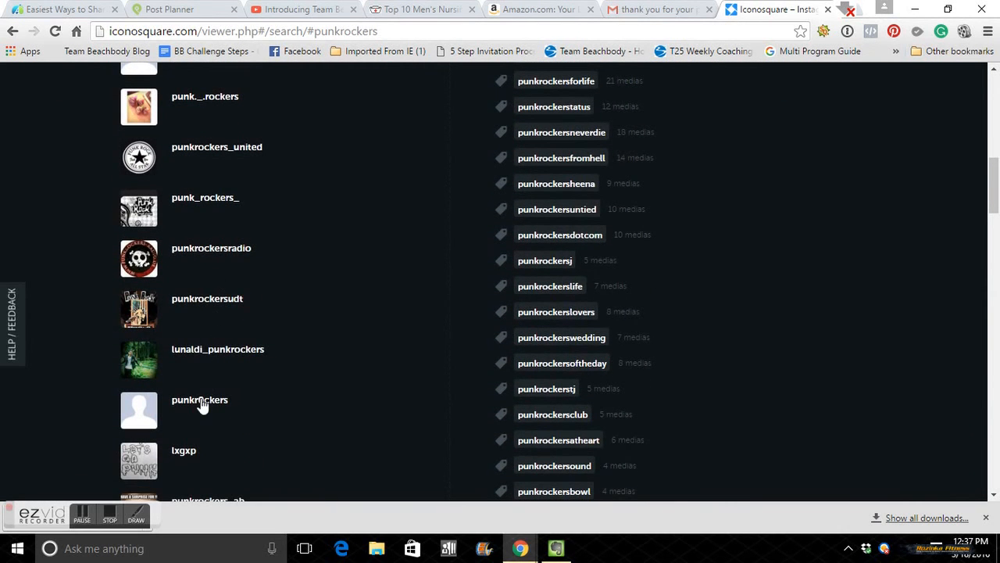
scroll(down, 3)
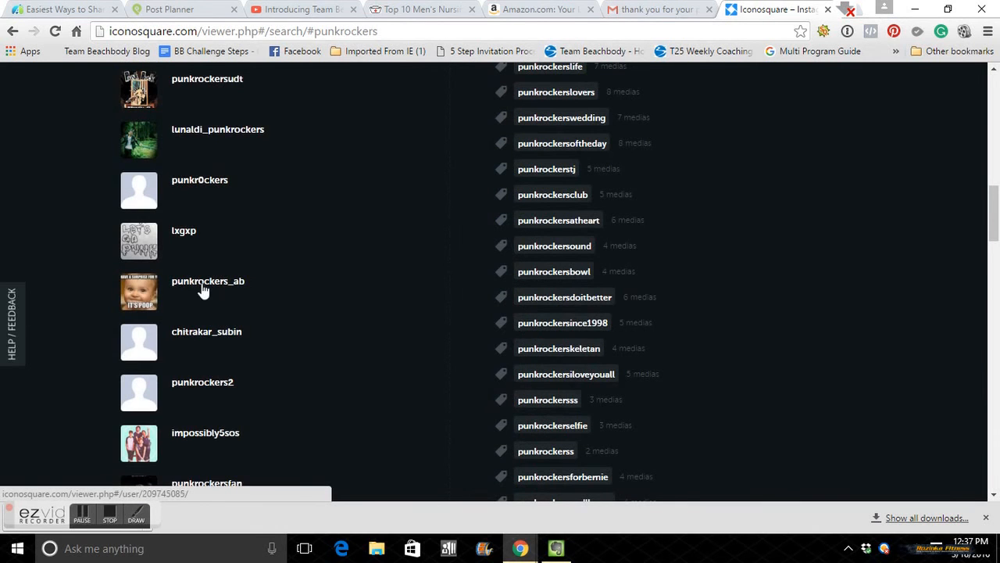
click(207, 281)
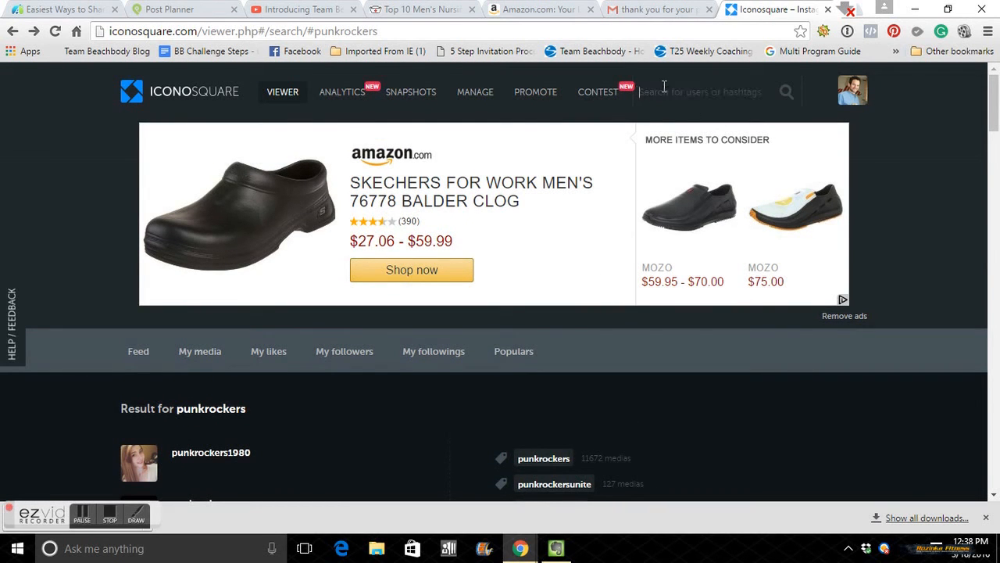
Step: Show the recent searches dropdown listing #fitness and #punkrockers
click(701, 91)
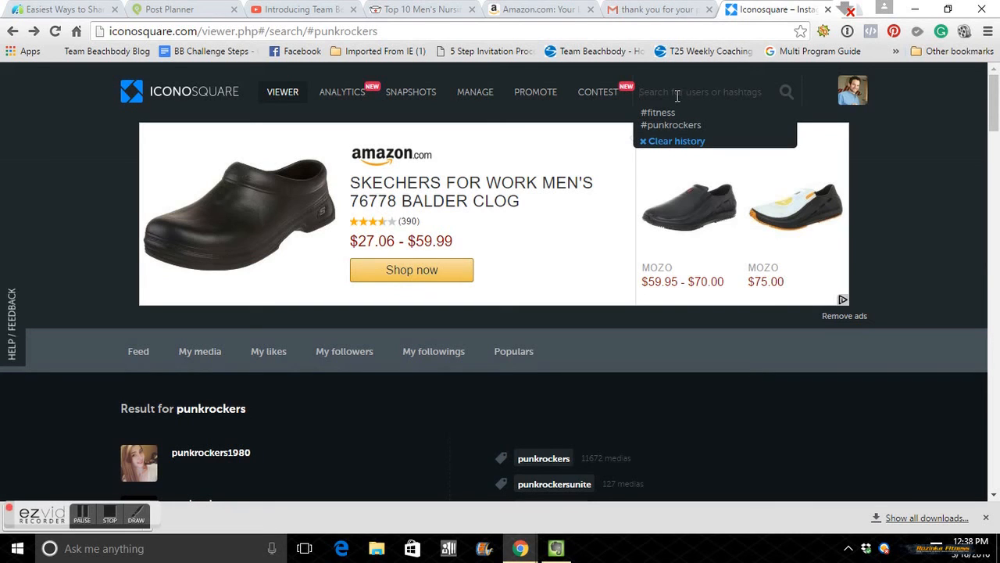
mouse_move(735, 133)
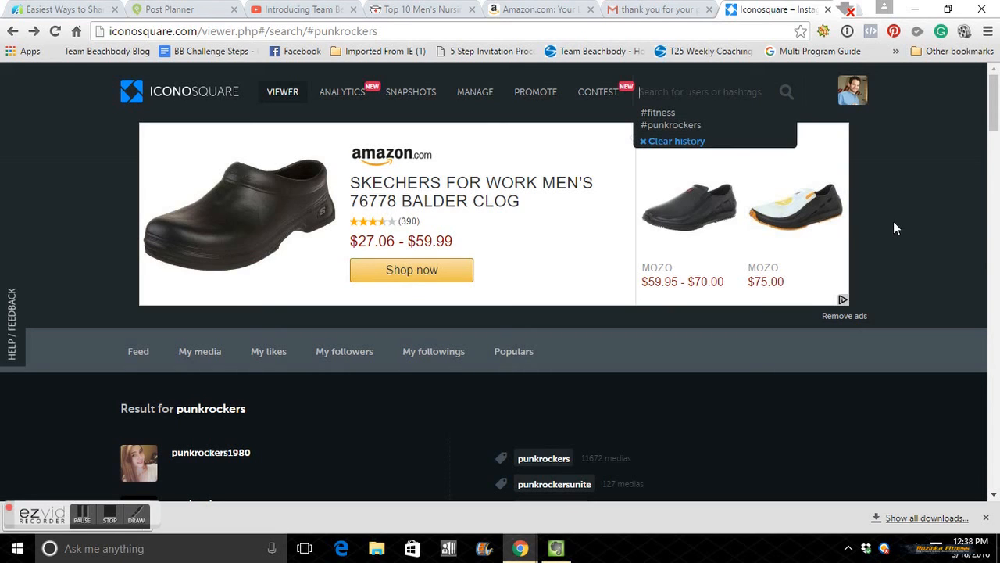
mouse_move(797, 372)
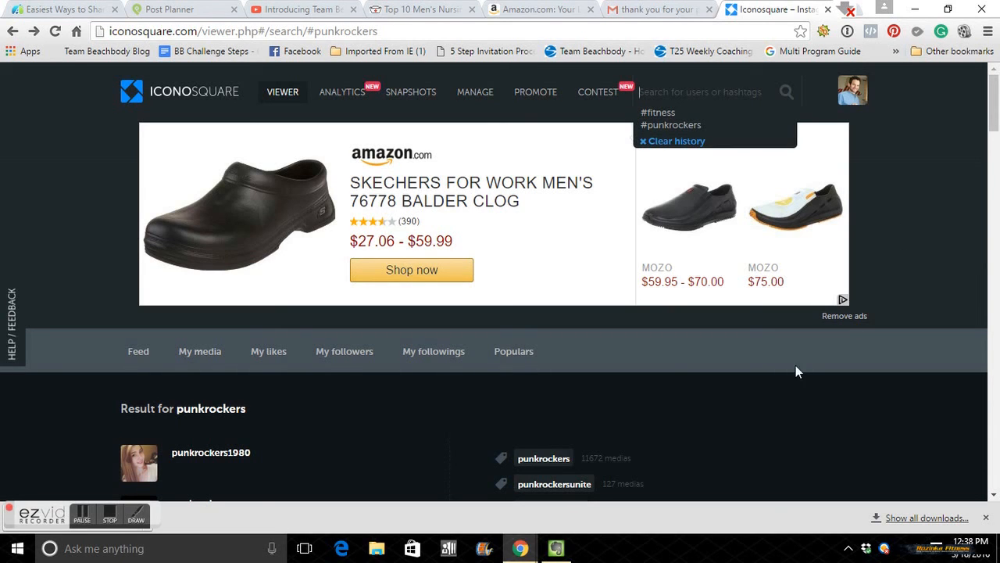
mouse_move(675, 102)
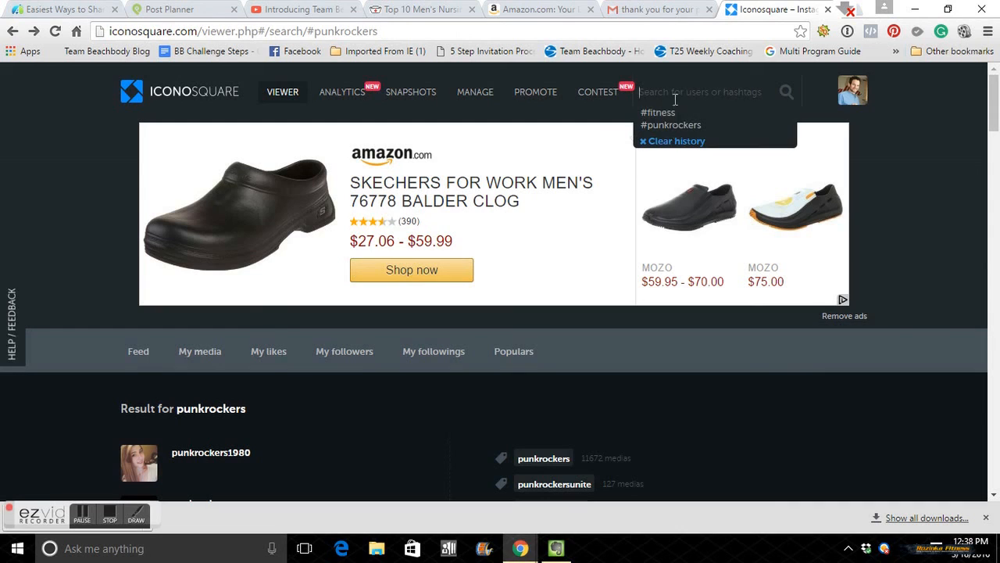
mouse_move(687, 91)
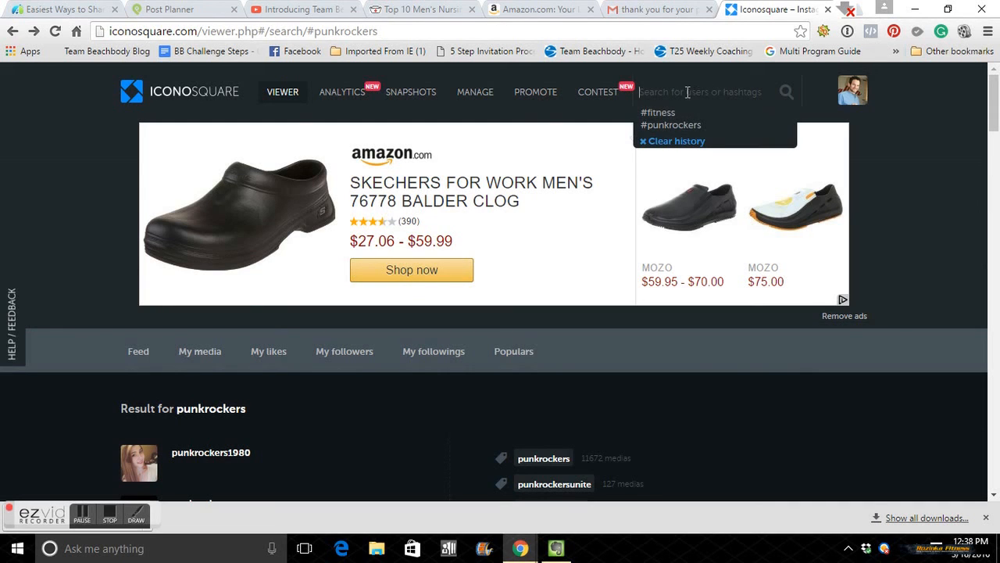
mouse_move(716, 78)
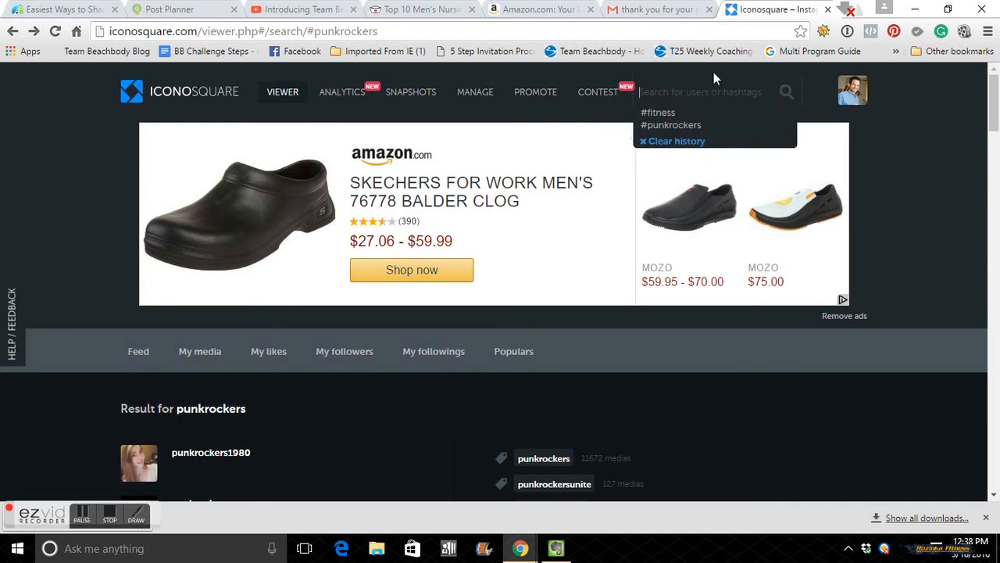
click(680, 91)
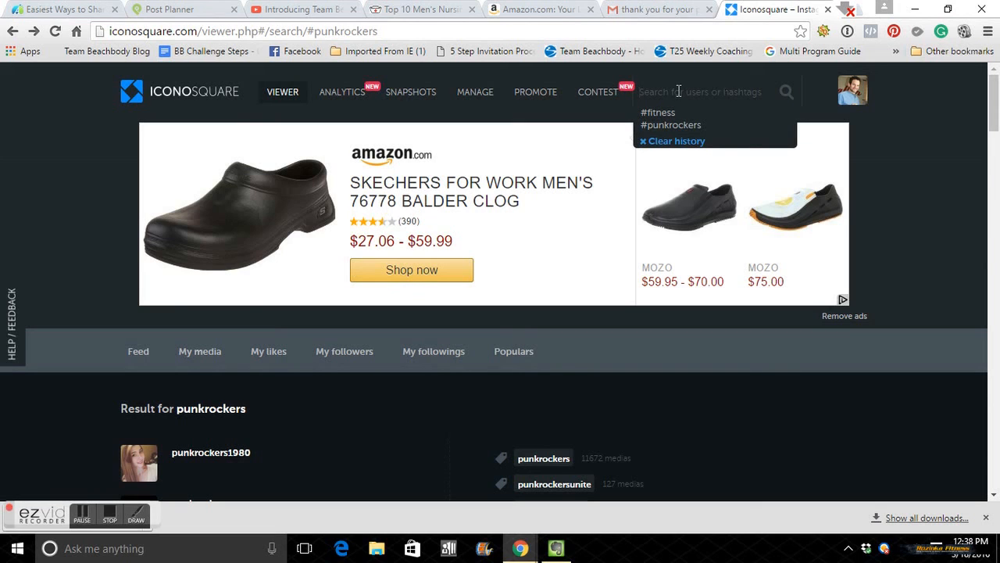
mouse_move(728, 93)
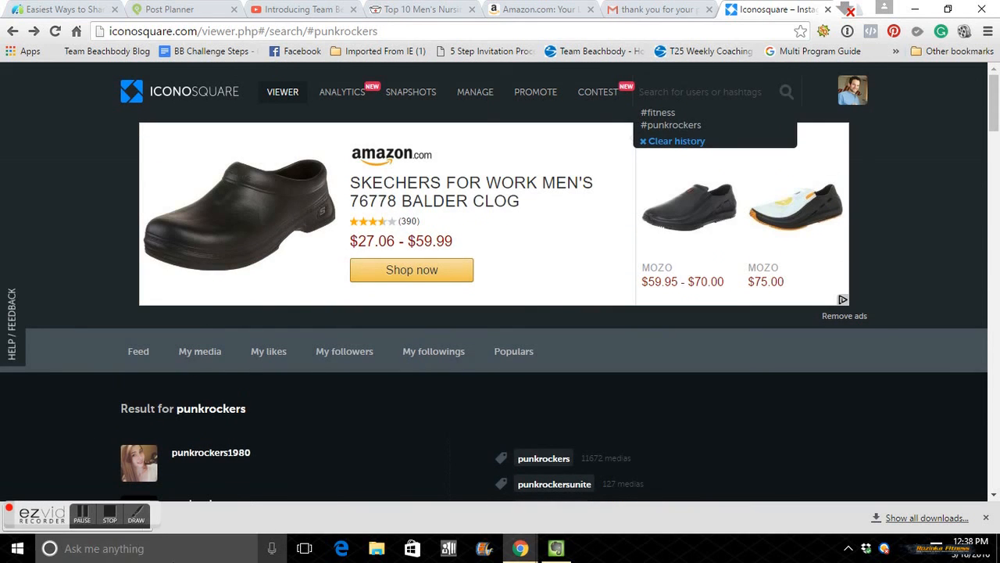
mouse_move(909, 388)
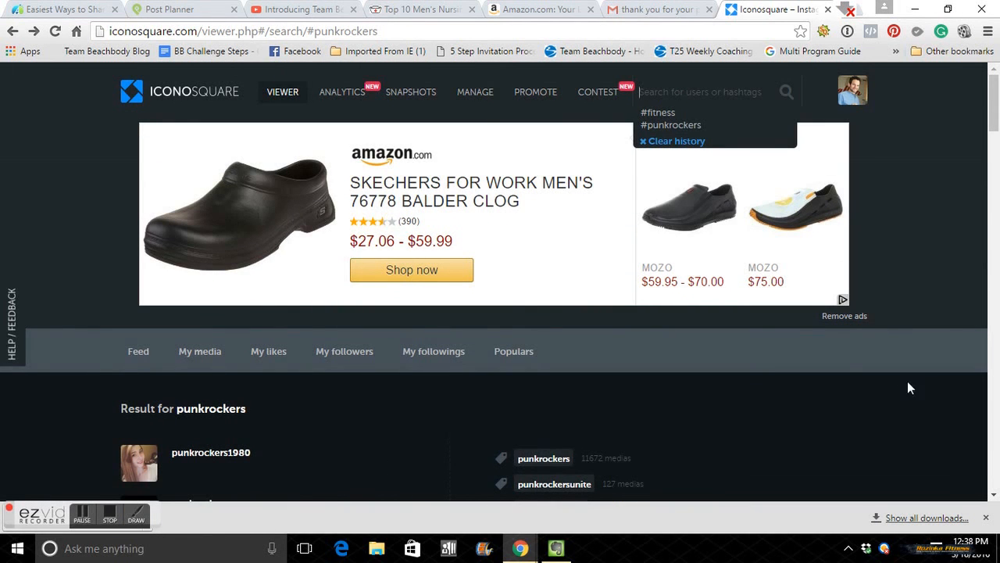
scroll(down, 3)
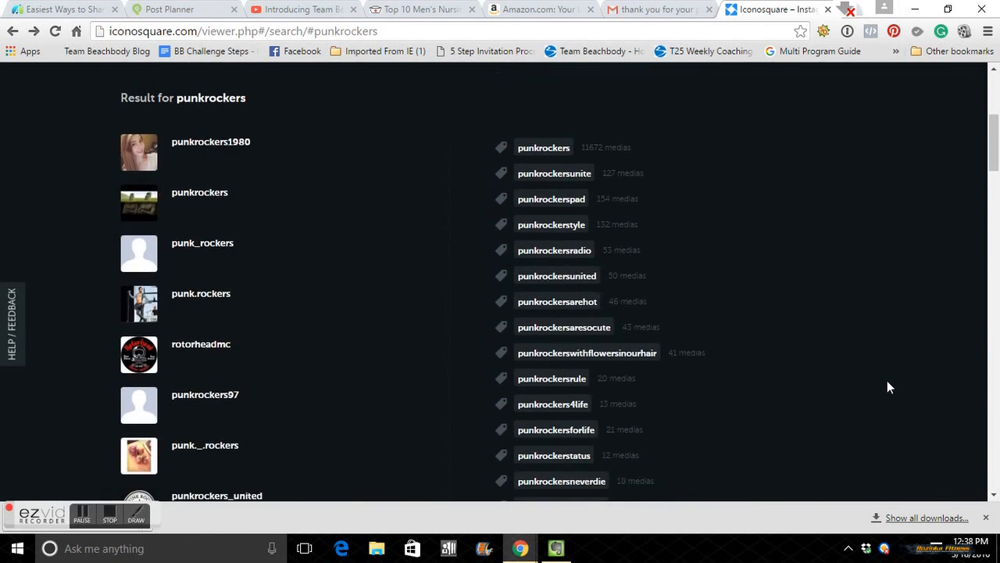
scroll(down, 3)
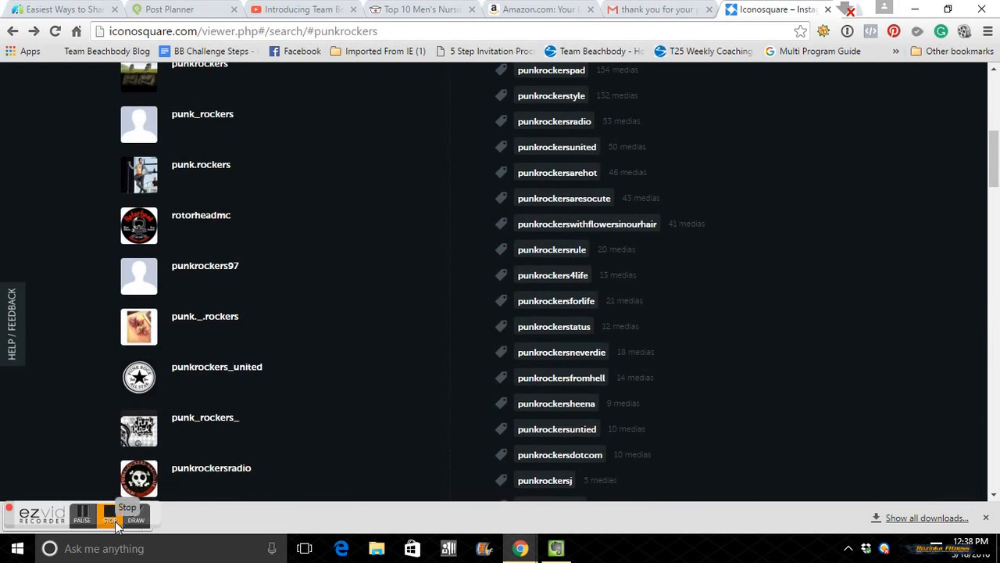
mouse_move(228, 515)
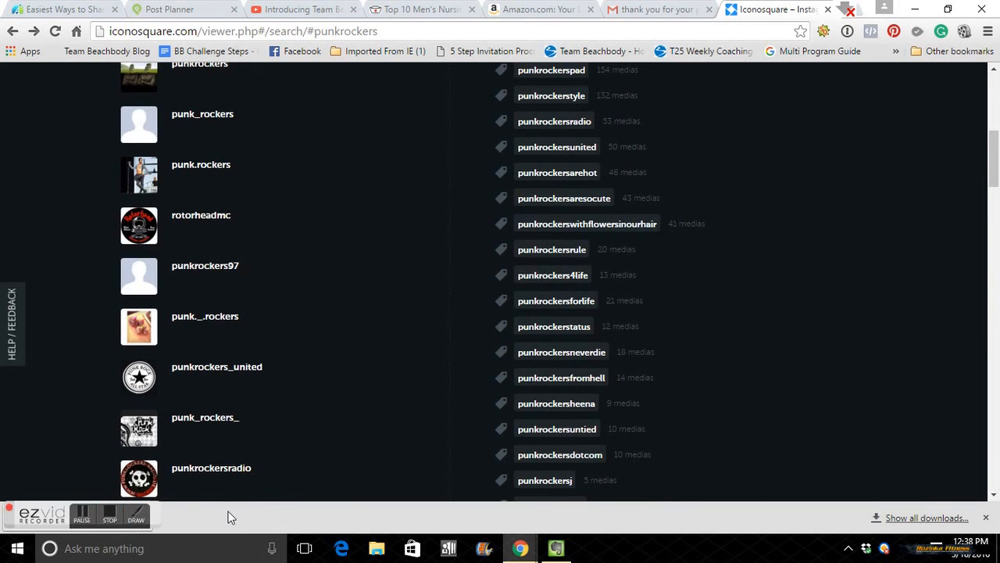
mouse_move(113, 516)
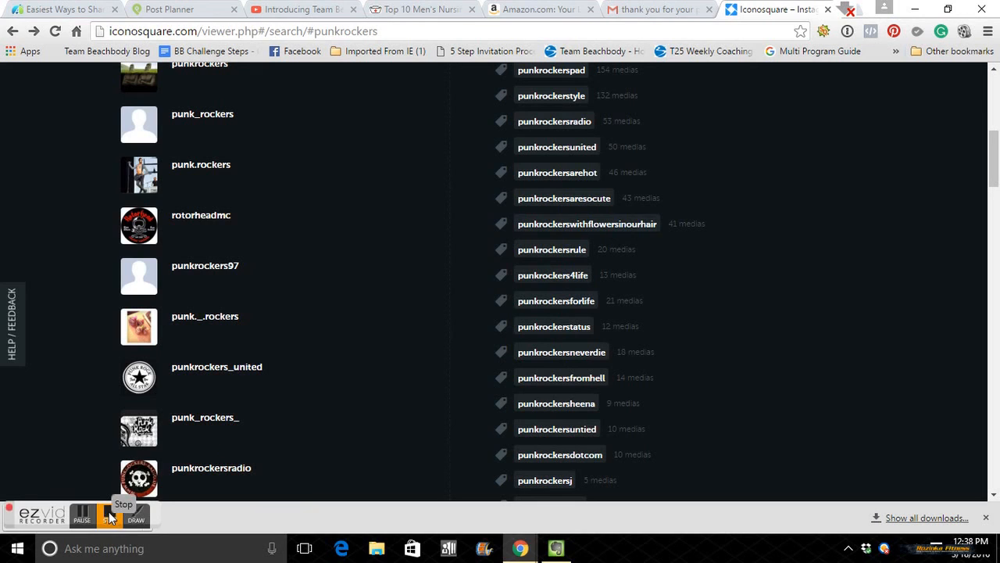